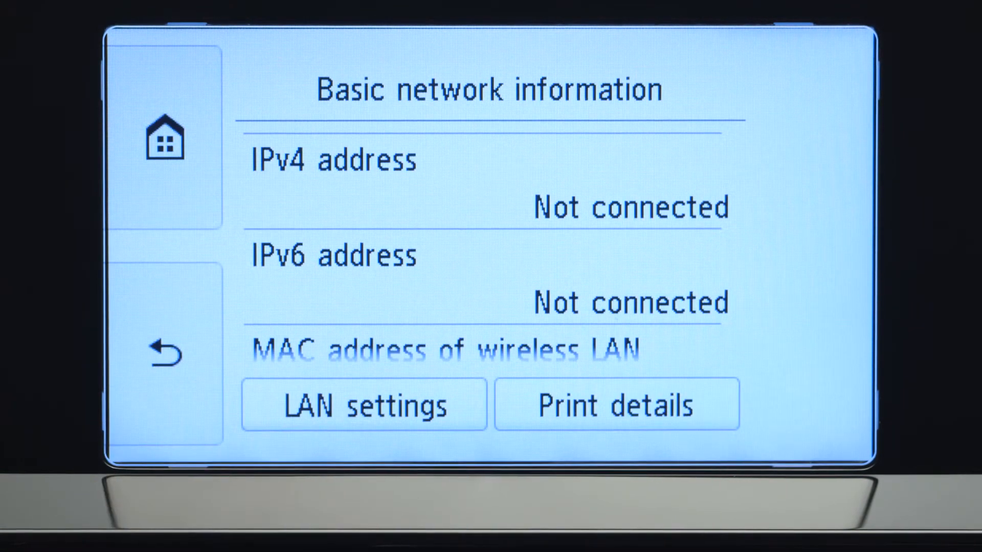
Start wireless LAN setup from LAN settings and choose the myhomenetwork router to join
click(363, 405)
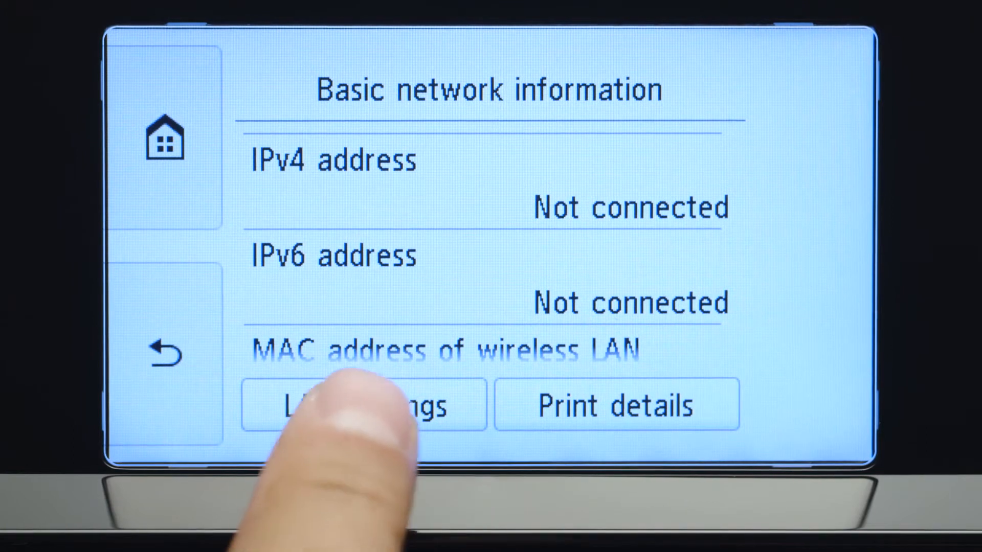
click(364, 406)
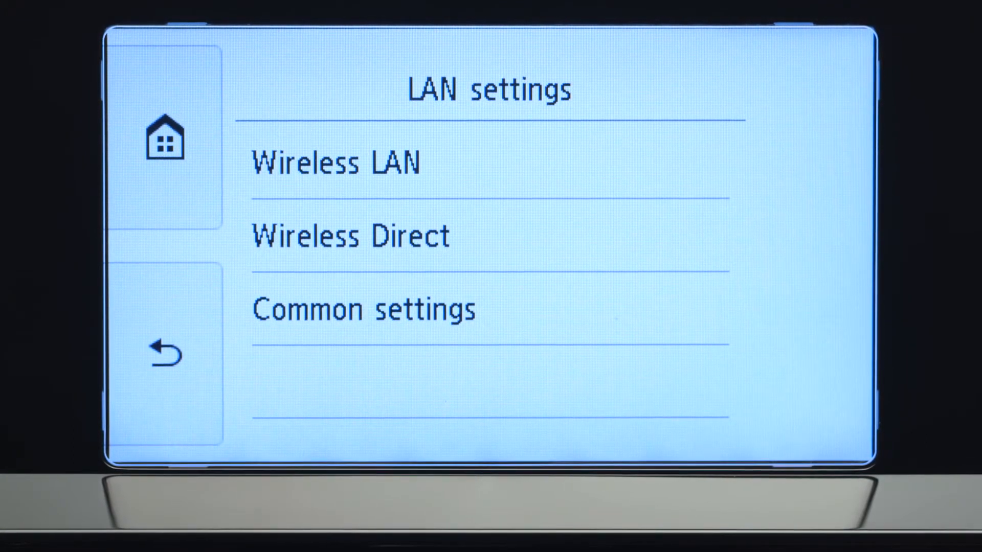
click(337, 162)
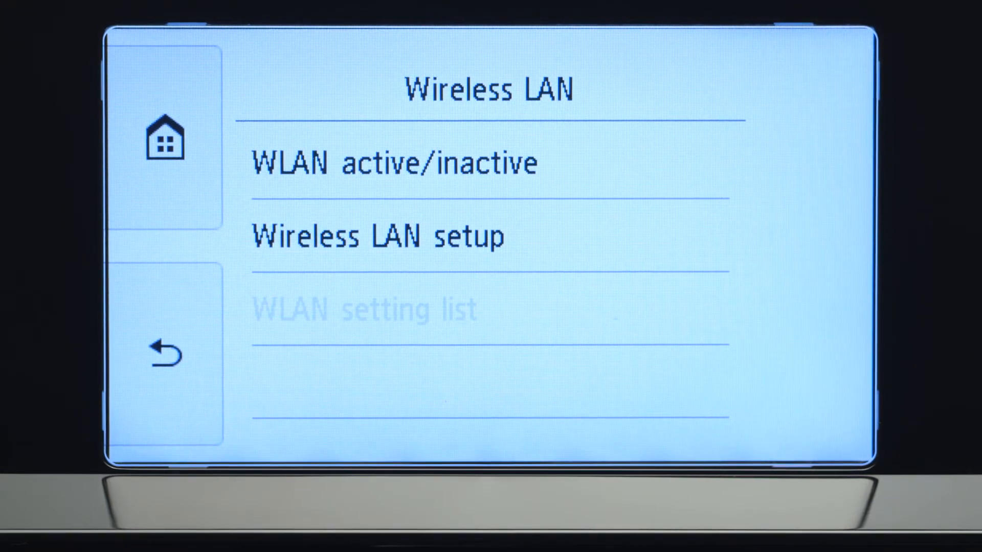
click(382, 236)
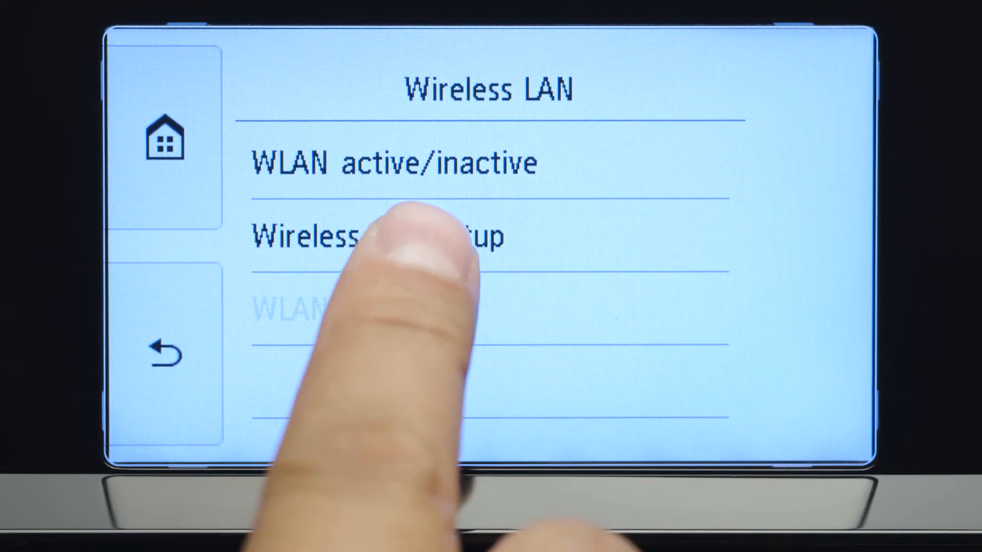
click(375, 236)
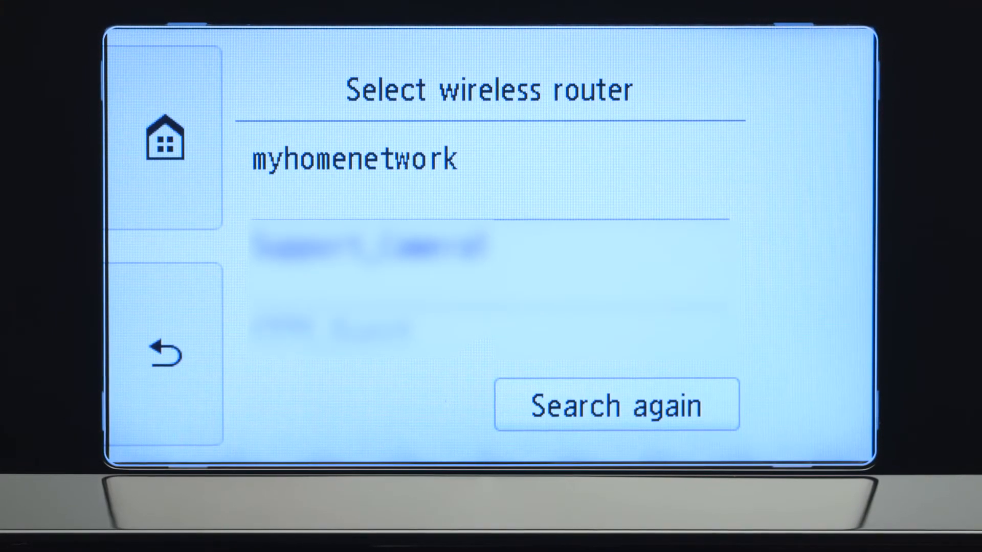
click(353, 157)
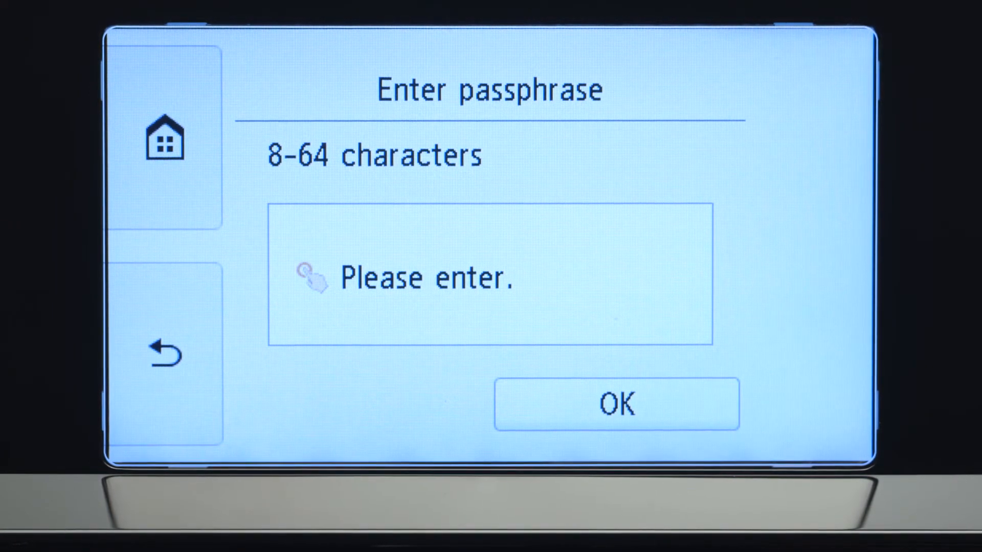
Enter the myhomenetwork passphrase on the on-screen keyboard and confirm the router connection
click(489, 277)
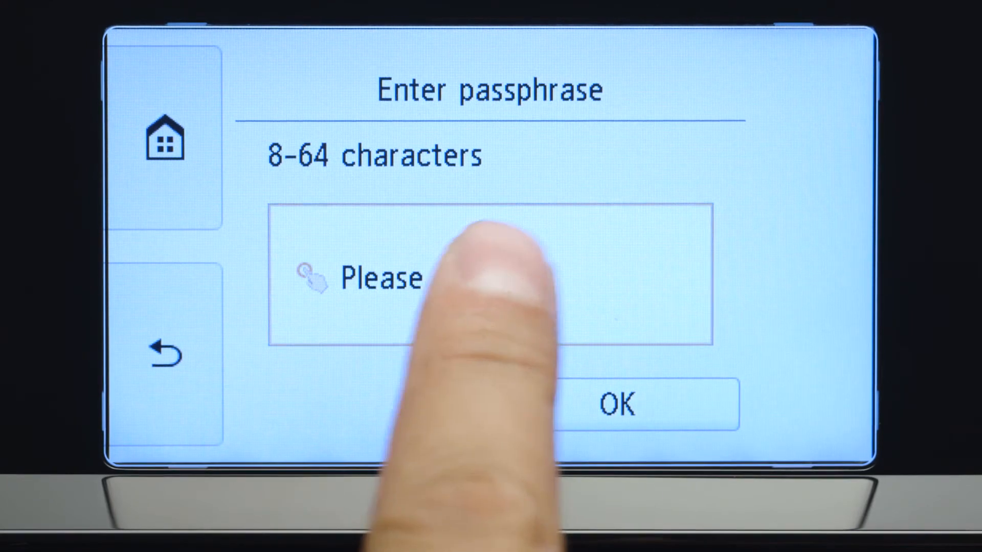
click(489, 279)
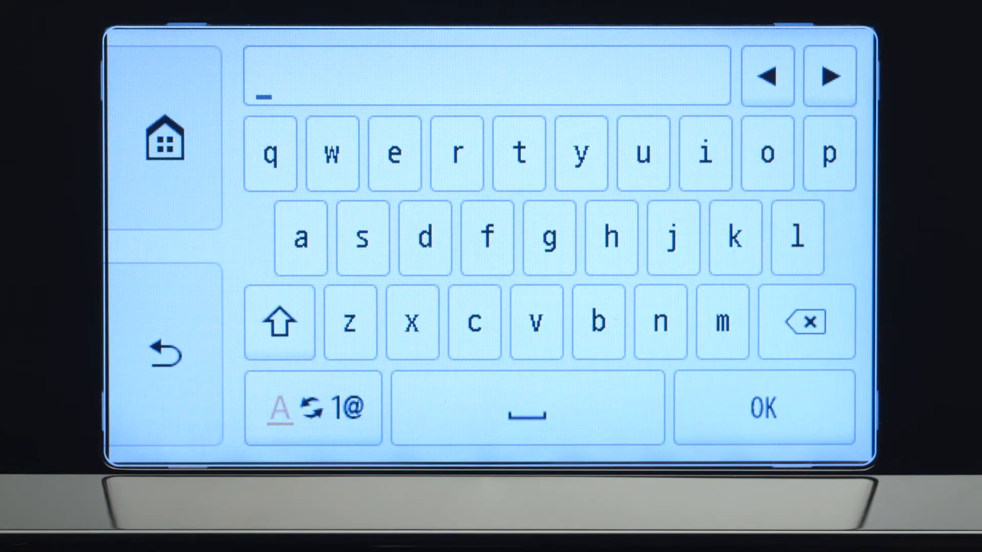
click(279, 323)
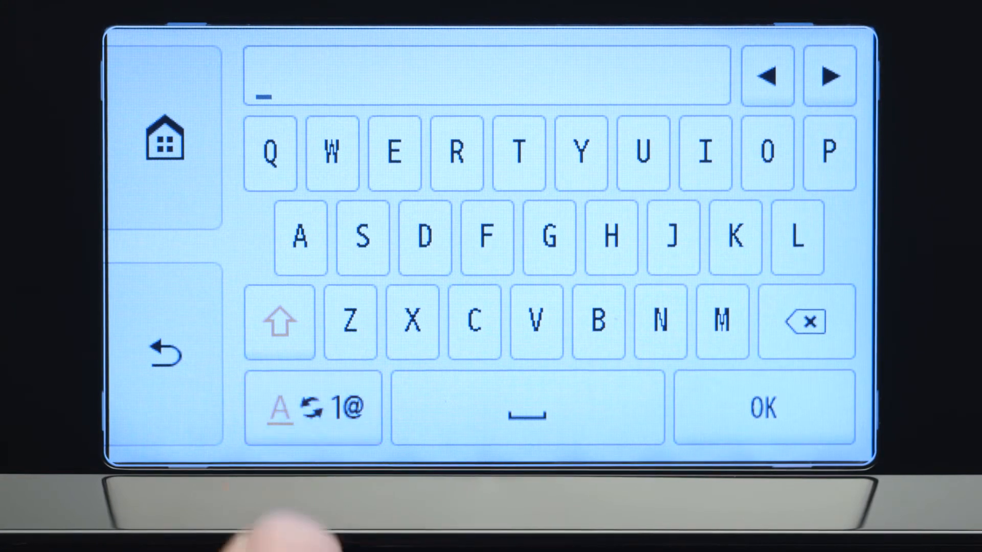
click(313, 410)
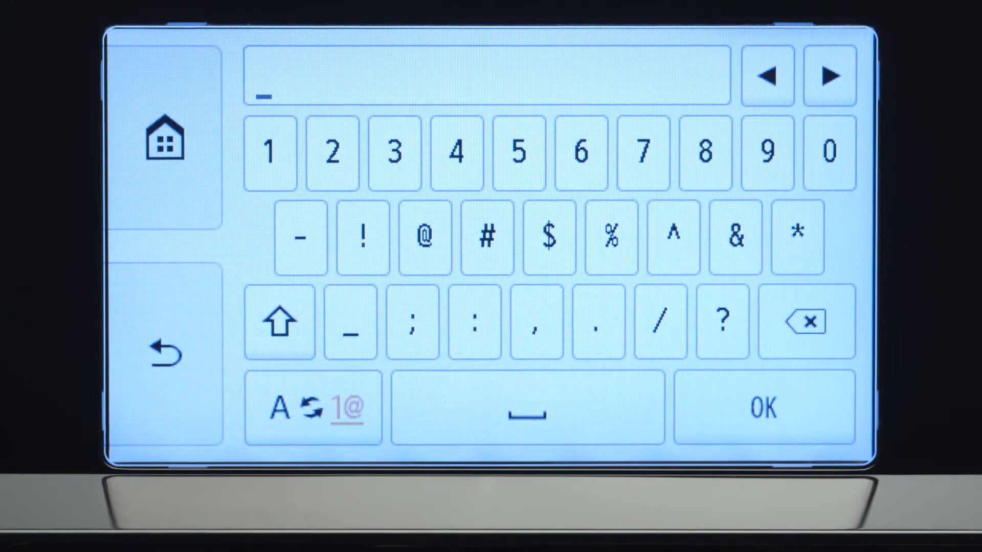
click(314, 409)
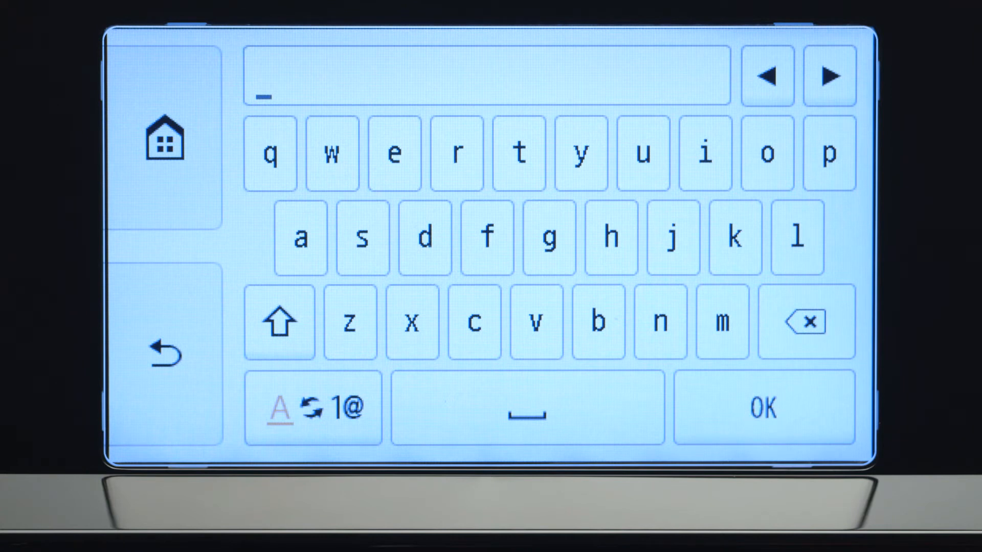
click(279, 321)
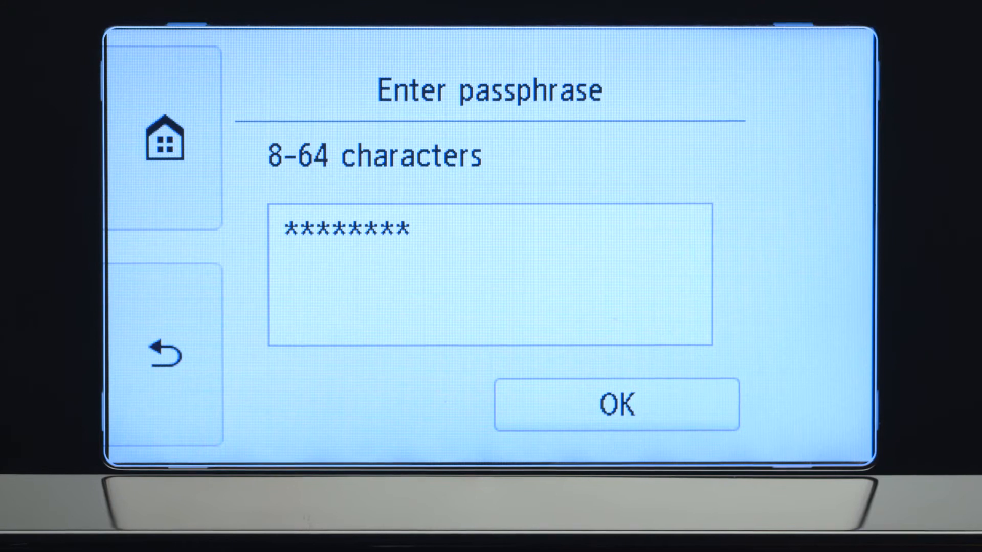
click(616, 404)
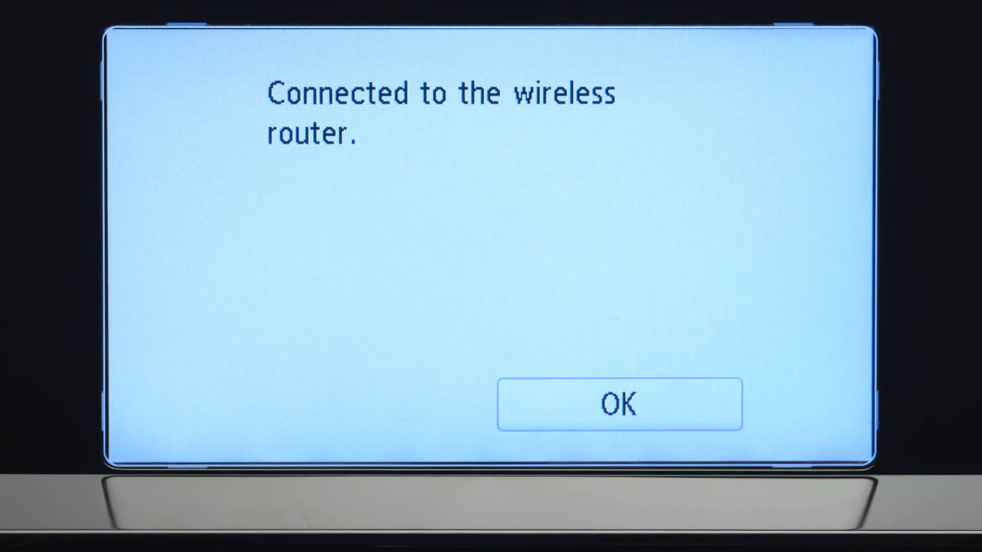
click(617, 404)
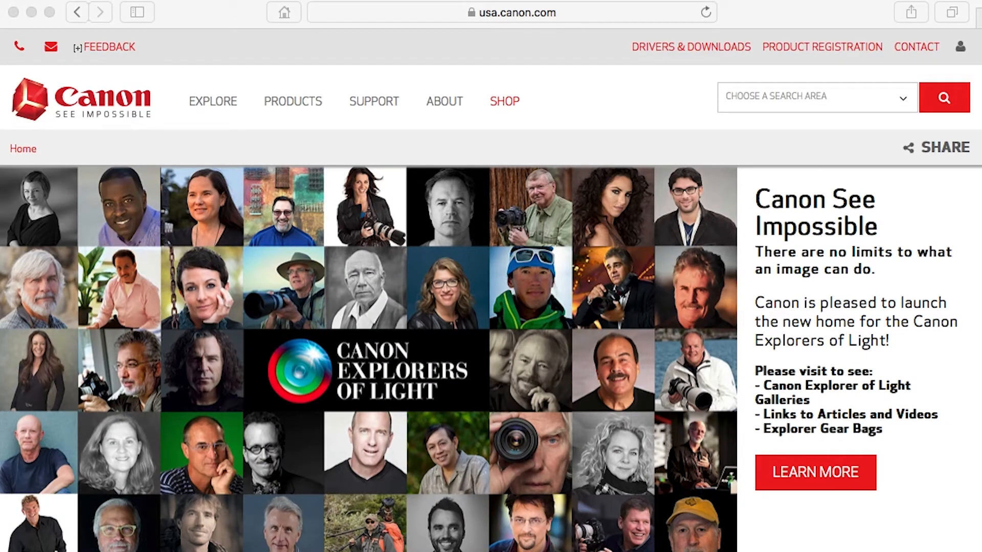
Go to ij.start.canon, search for TS8120, and choose the Mac setup page
click(77, 46)
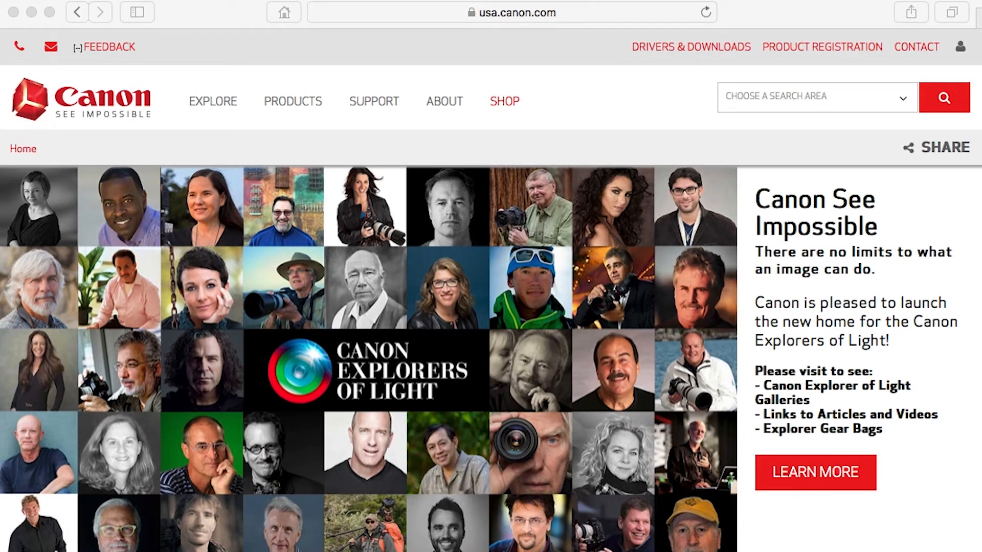
click(511, 13)
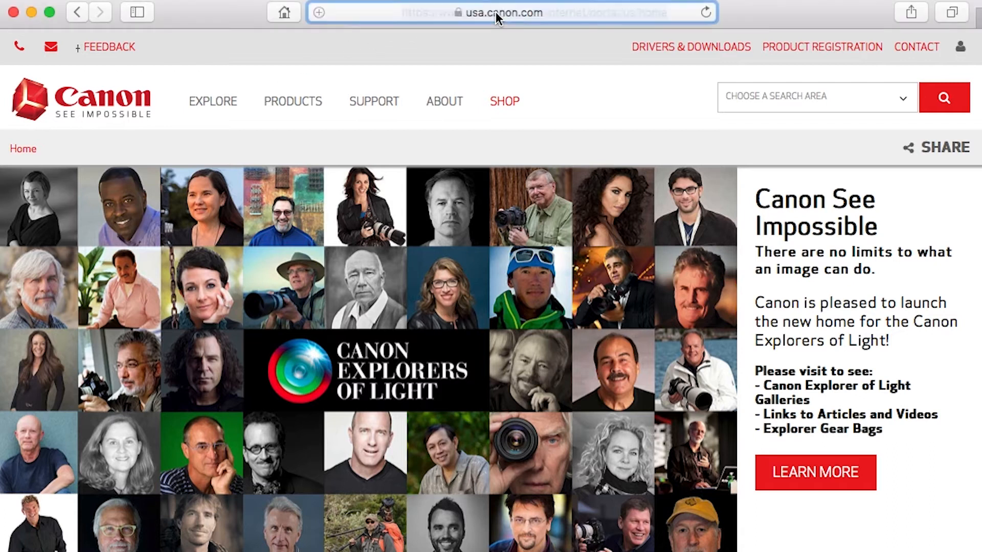
text(ij.start)
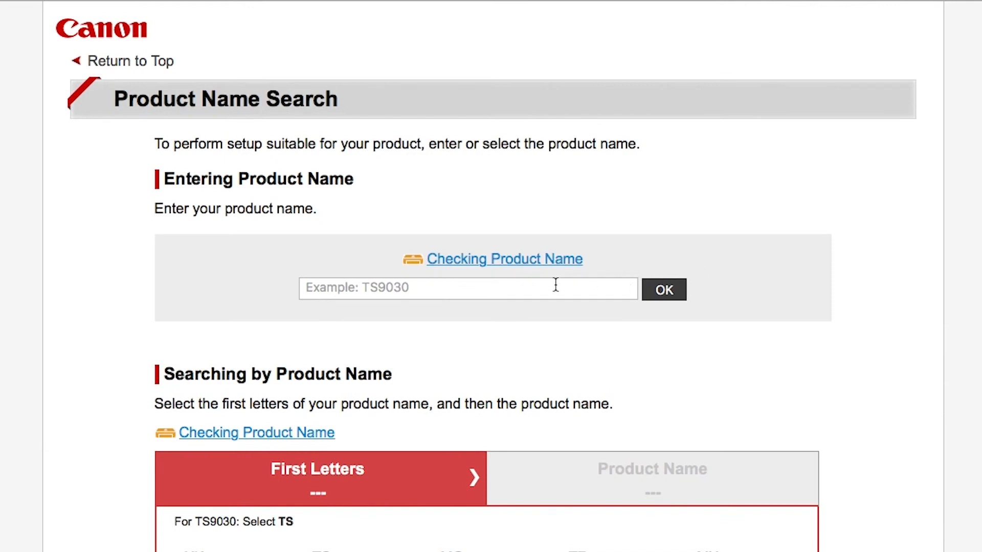
text(TS8120)
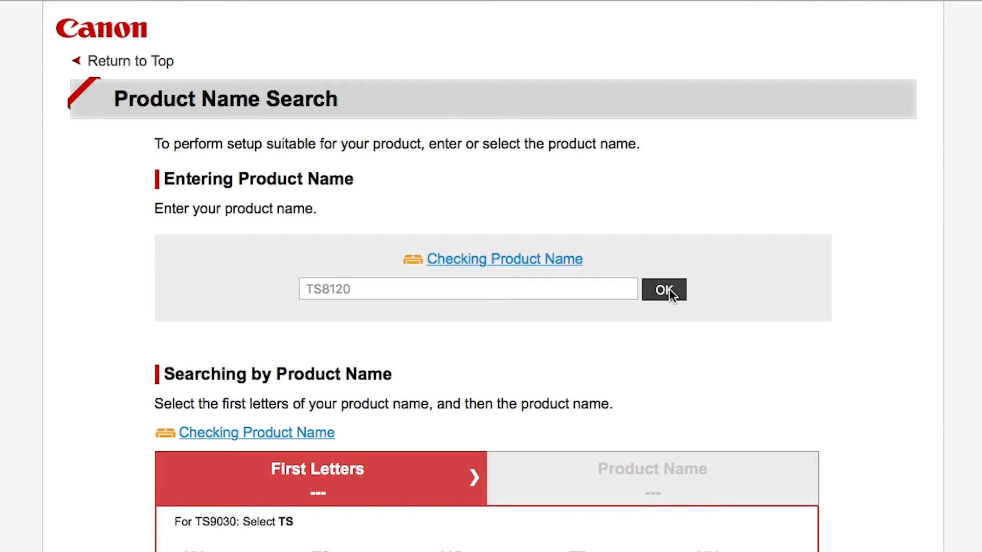
click(663, 289)
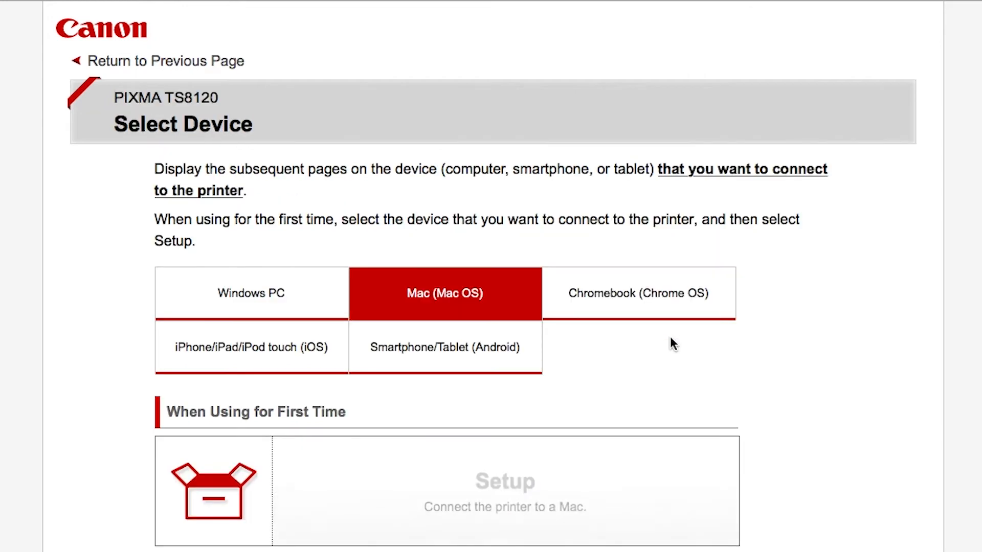
mouse_move(543, 481)
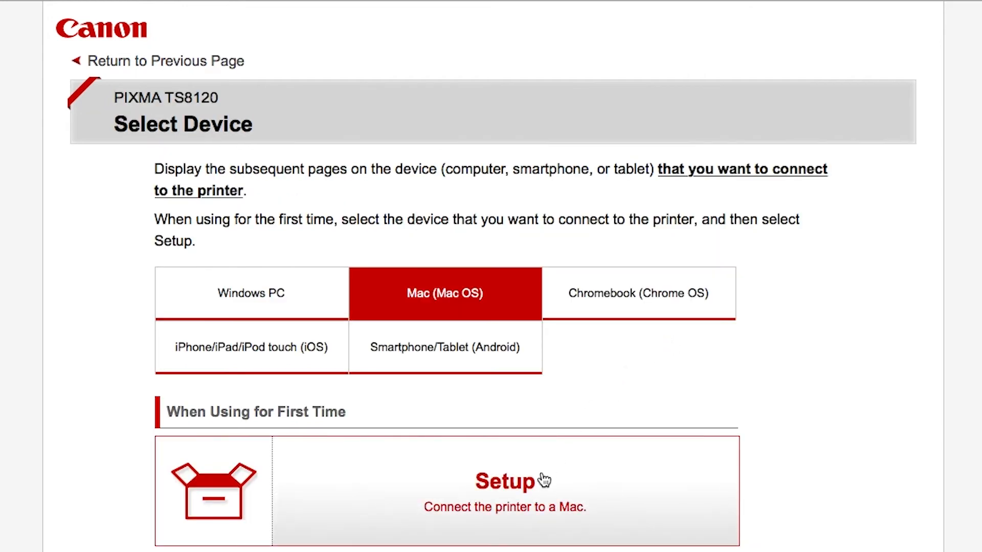
click(504, 492)
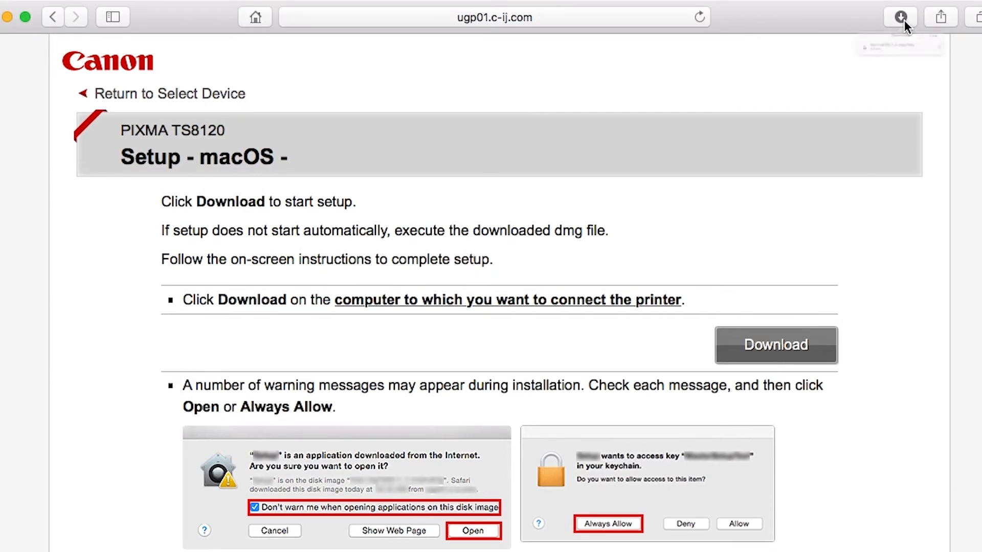
Run the downloaded mac-ts8100-1_0-mcd.dmg and allow the Setup application to launch
click(899, 17)
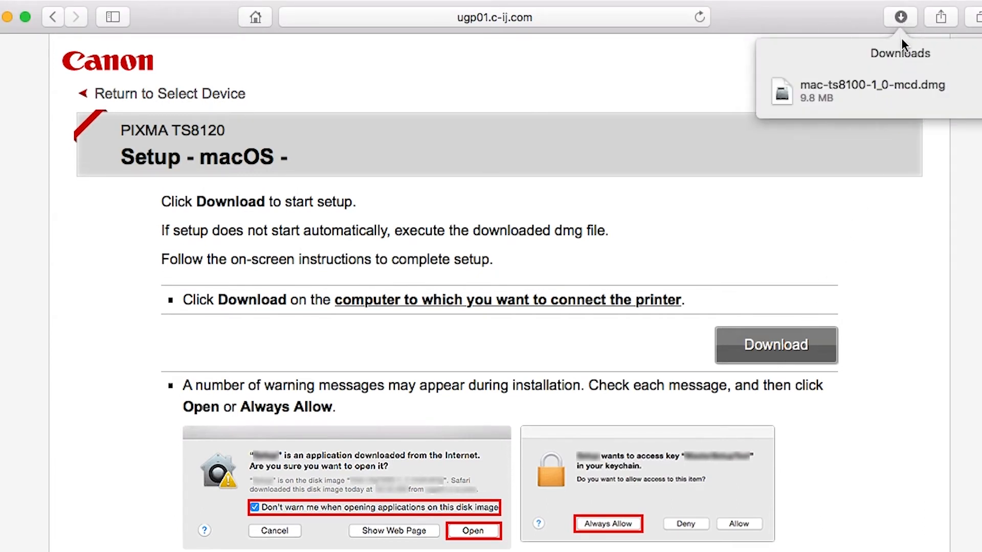
click(870, 92)
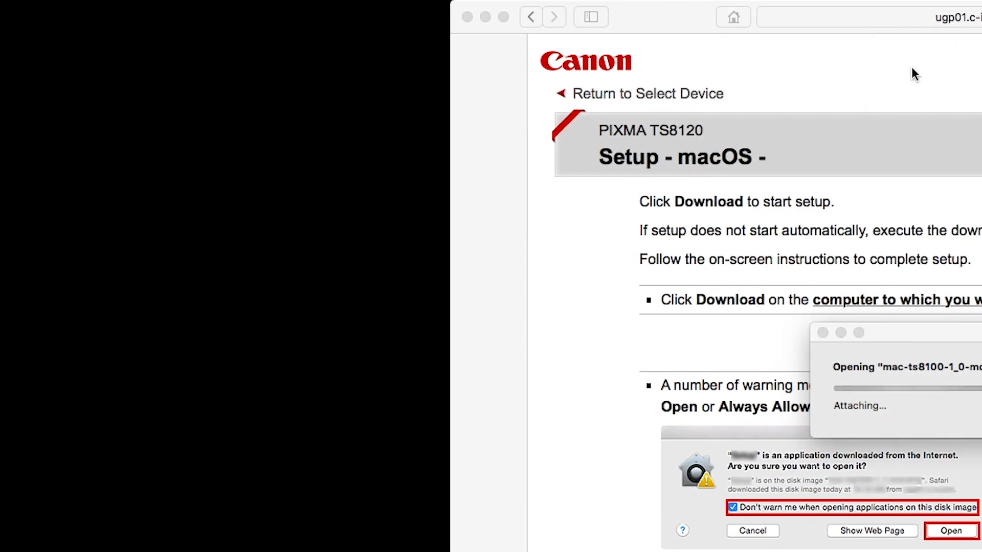
click(950, 531)
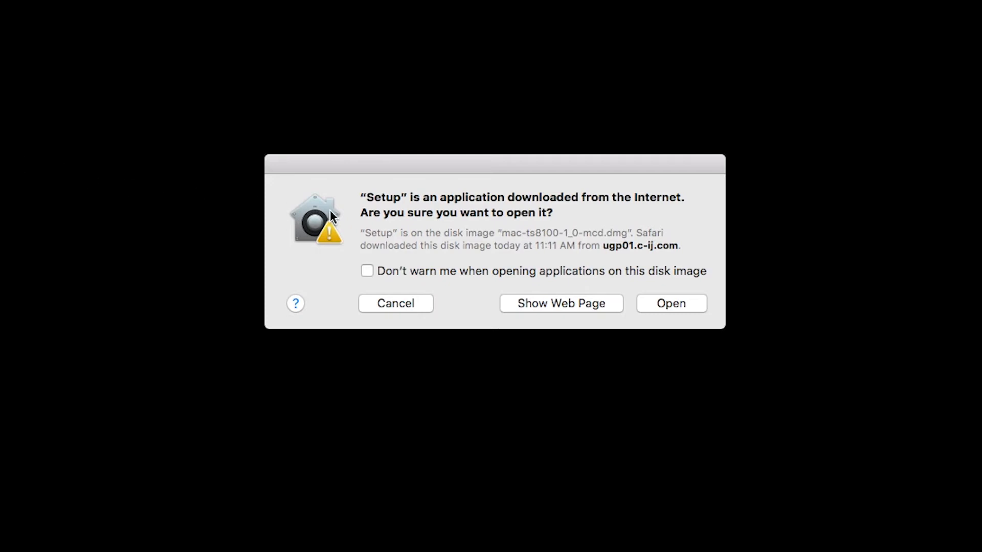
click(671, 302)
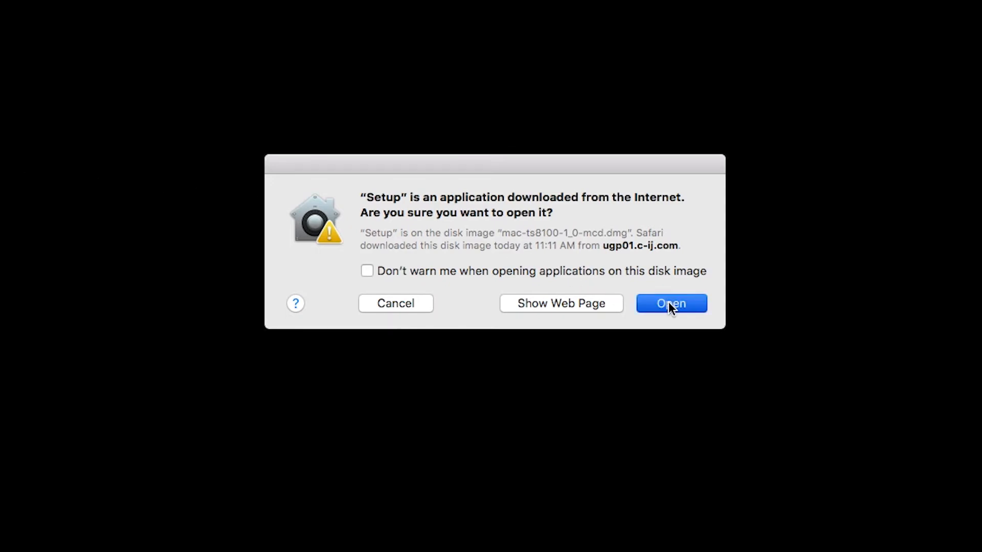
click(671, 303)
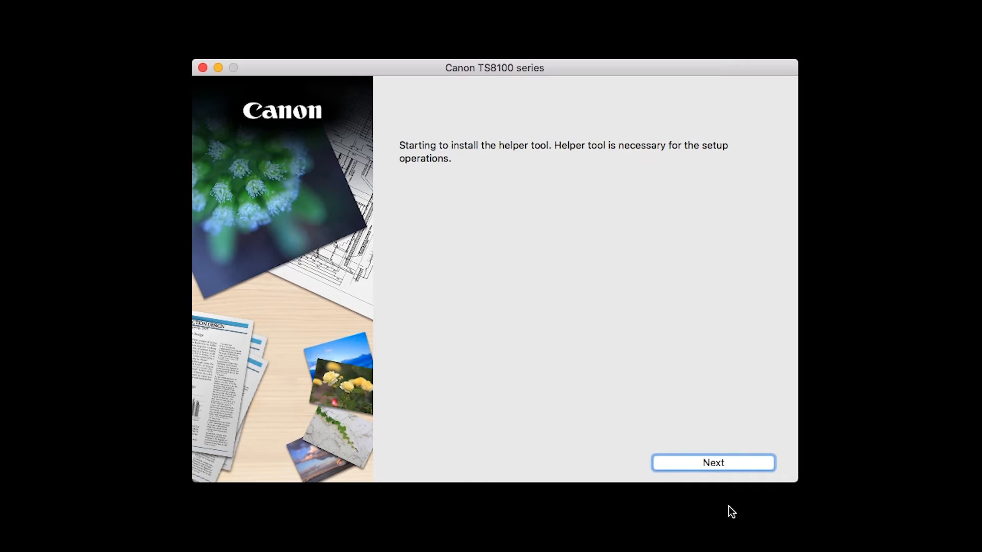
Install the helper tool, authorizing it with the admin password
click(713, 463)
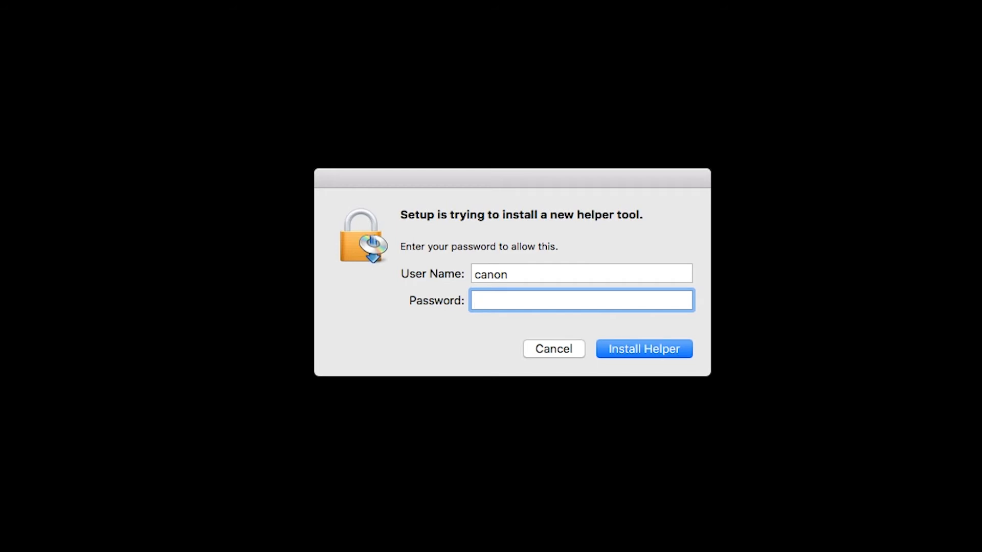
text(••••)
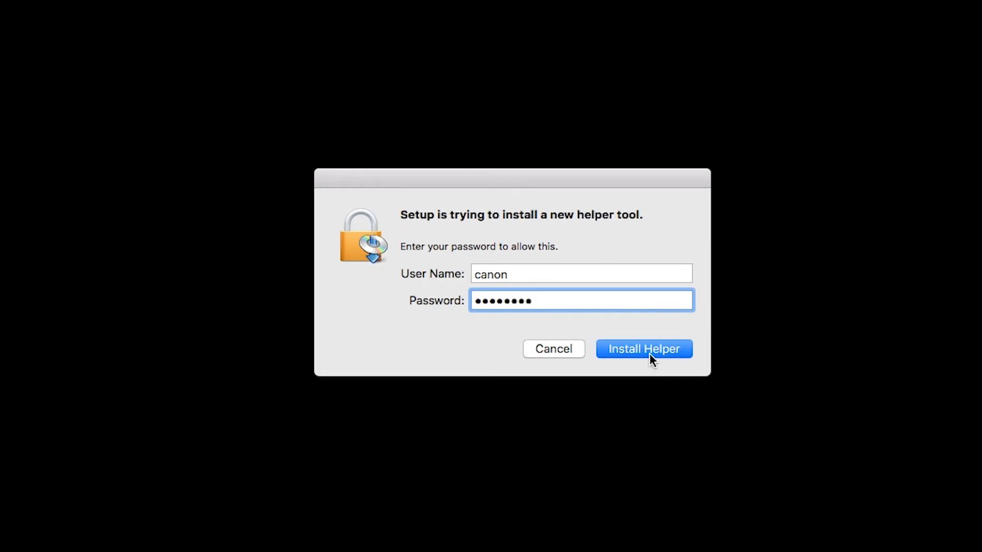
click(643, 349)
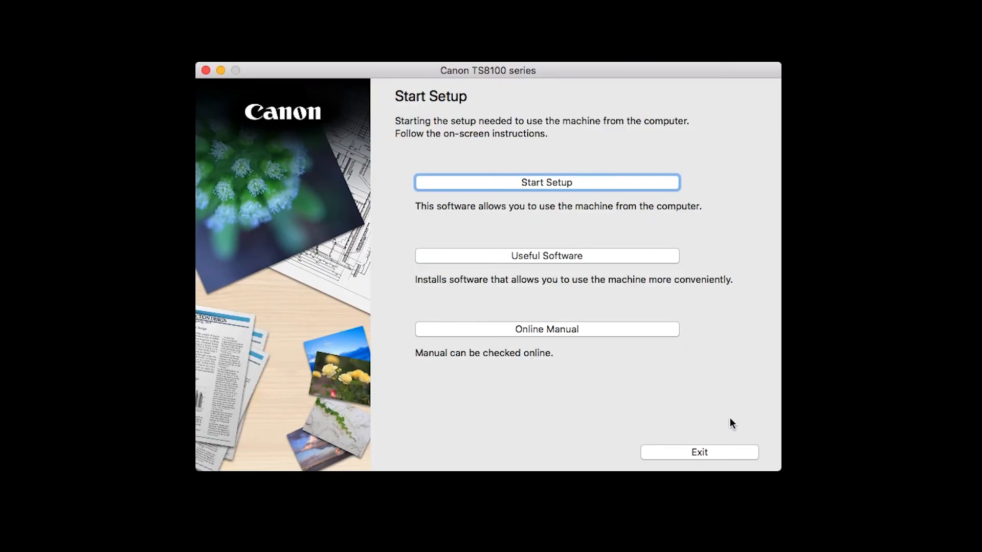
mouse_move(754, 500)
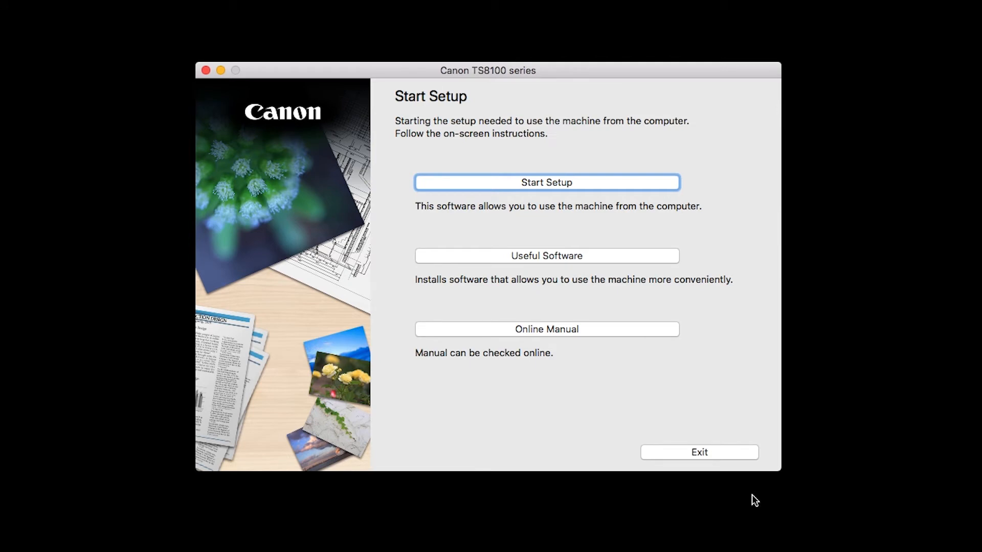
mouse_move(649, 193)
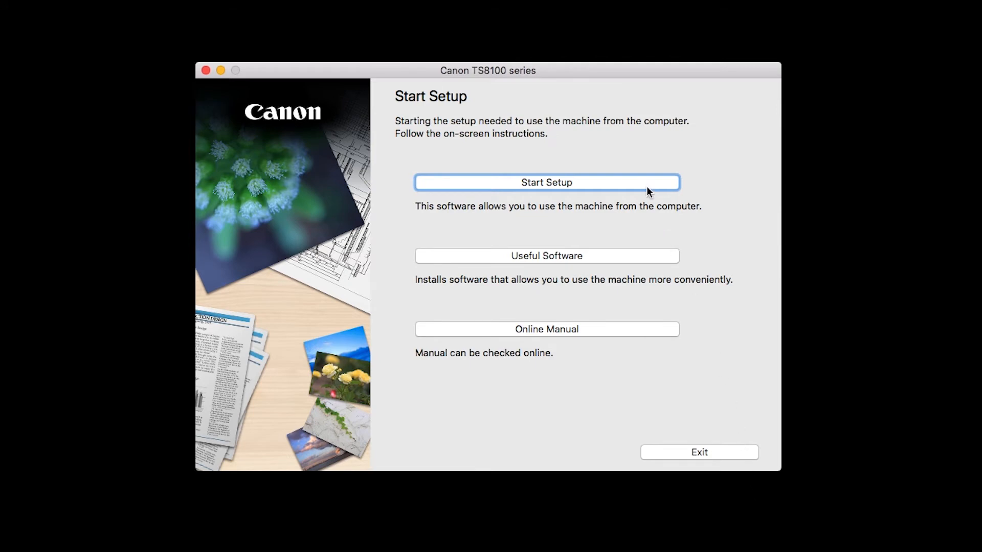
Start setup and choose United States as the country
click(546, 182)
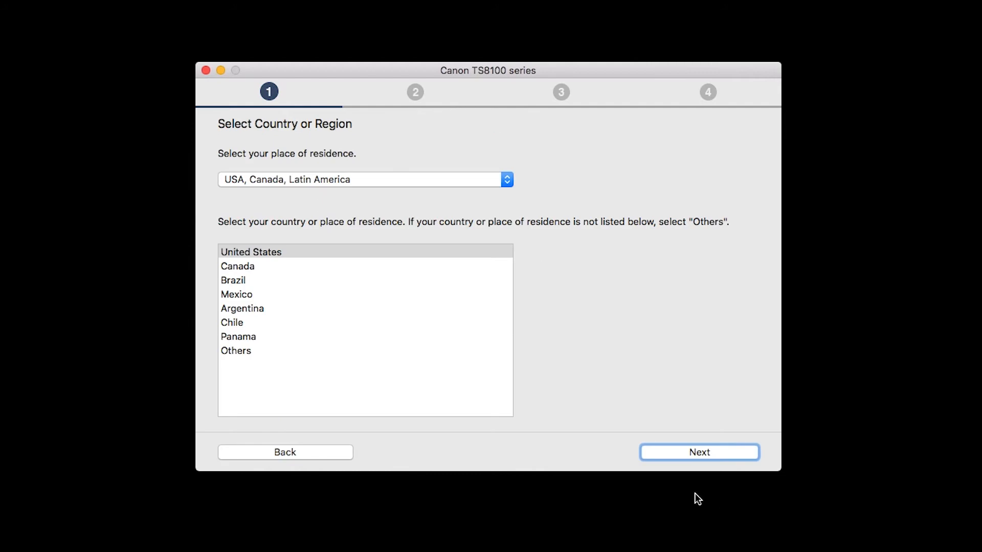
click(251, 251)
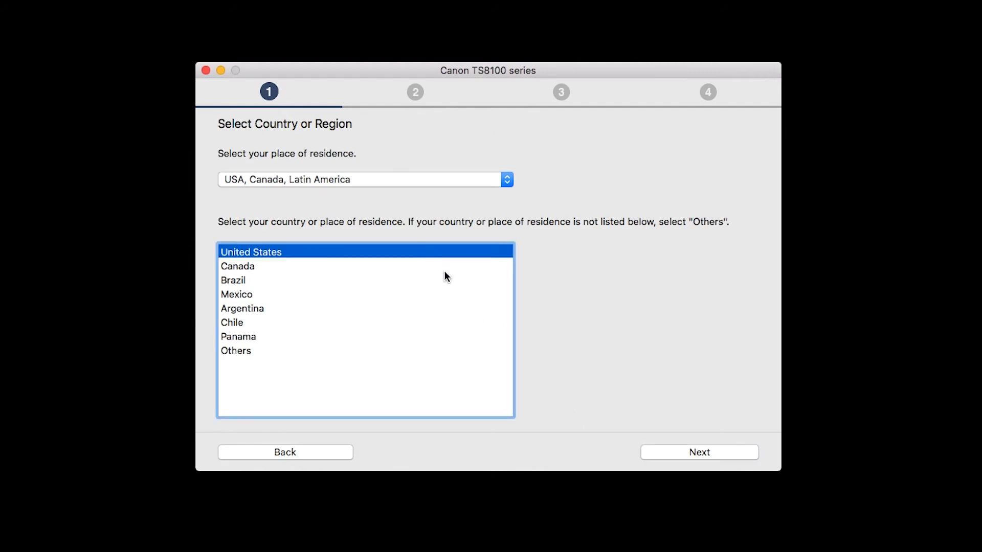
click(699, 452)
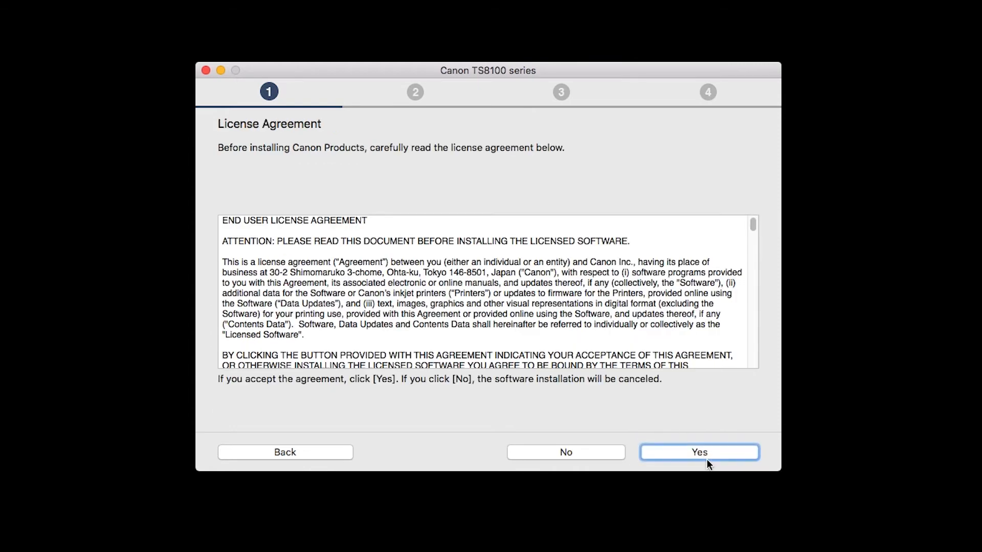
mouse_move(727, 507)
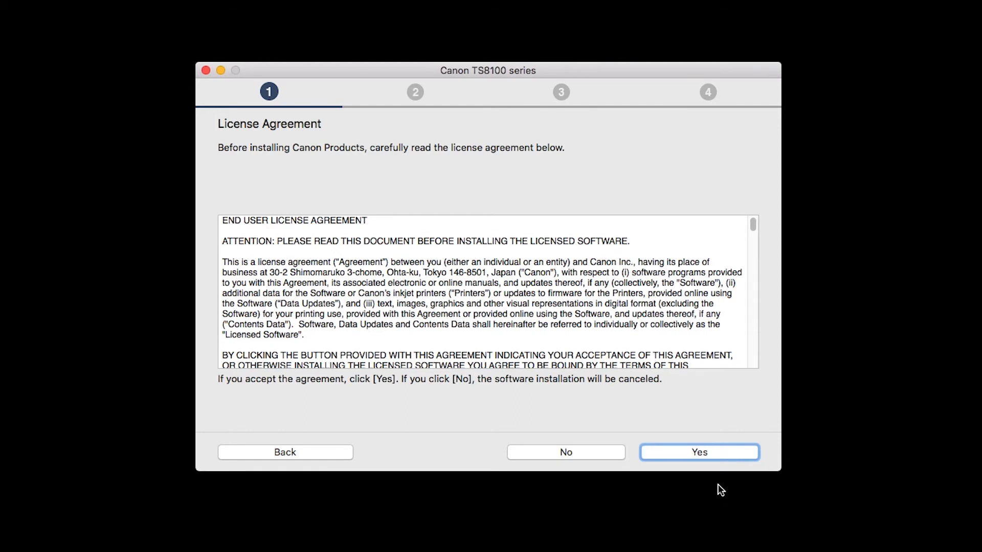
Accept the license agreement and agree to the Extended Survey Program
click(698, 452)
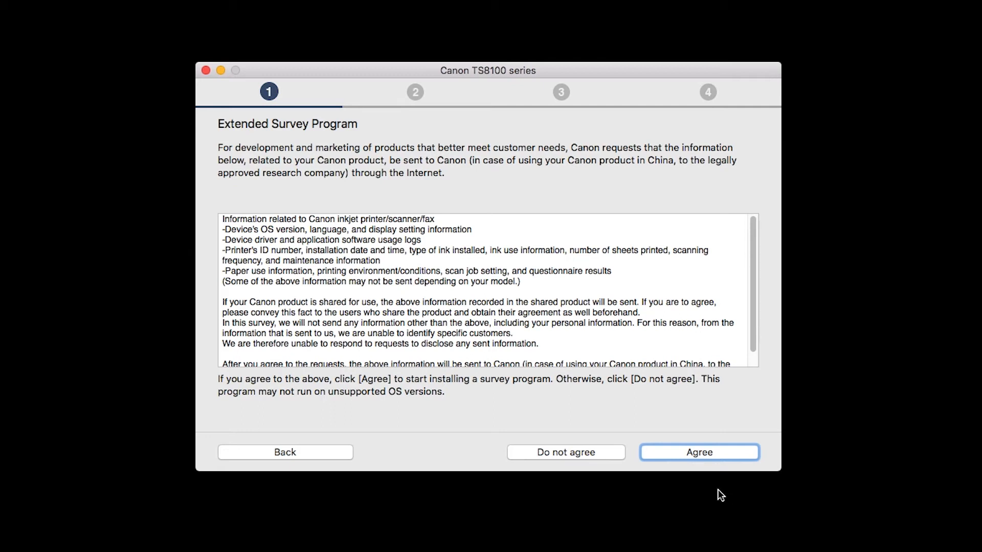
click(699, 452)
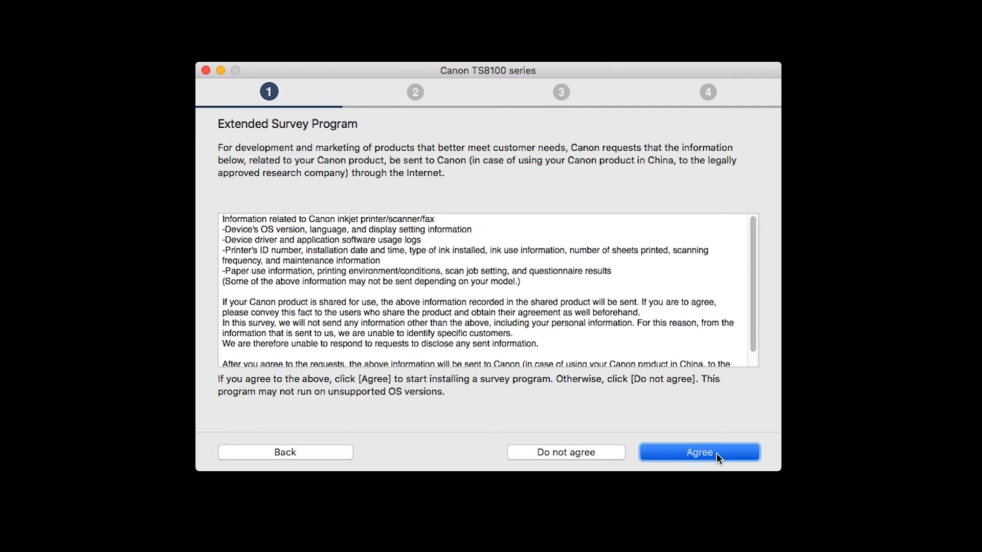
click(698, 453)
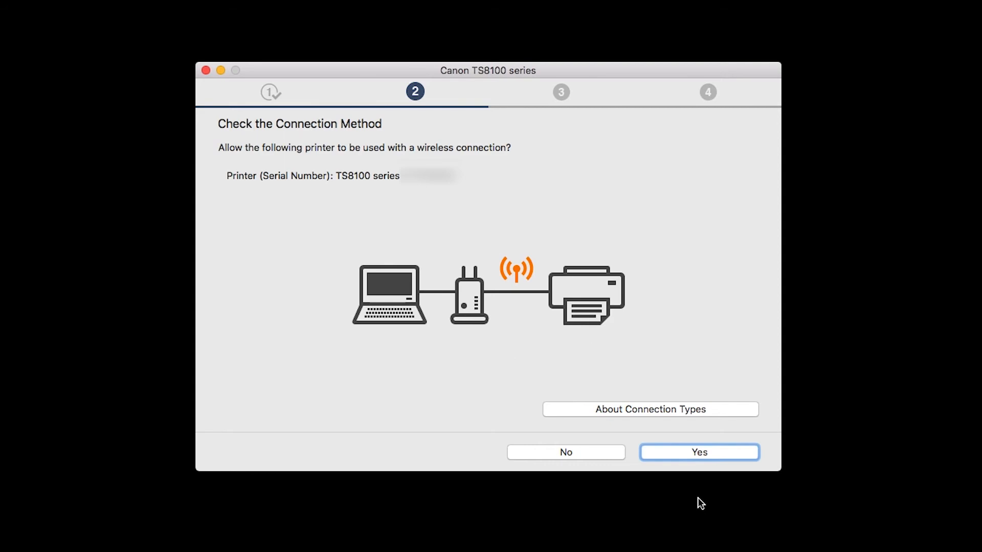
Confirm wireless use of the printer and allow Setup access to the saved myhomenetwork key
click(698, 452)
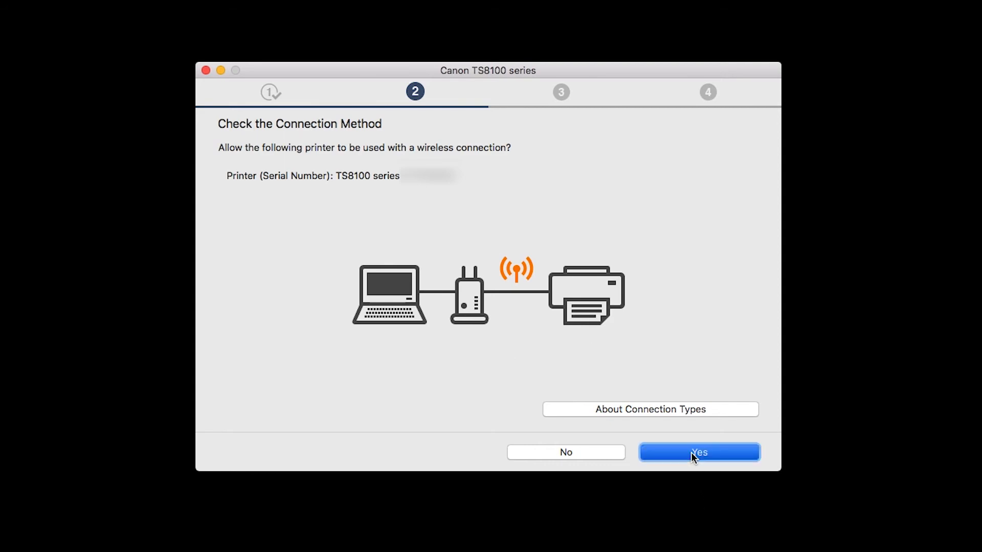
click(699, 452)
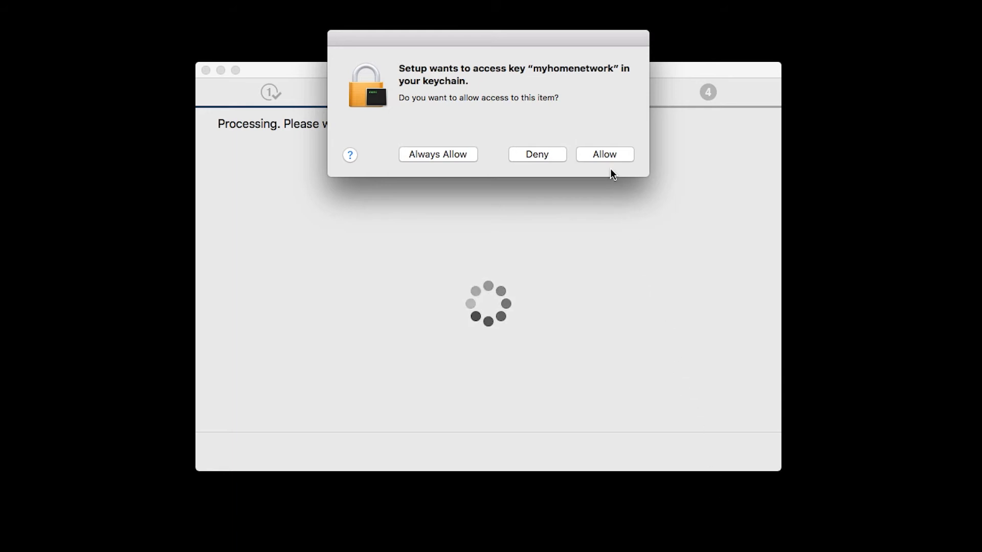
click(603, 155)
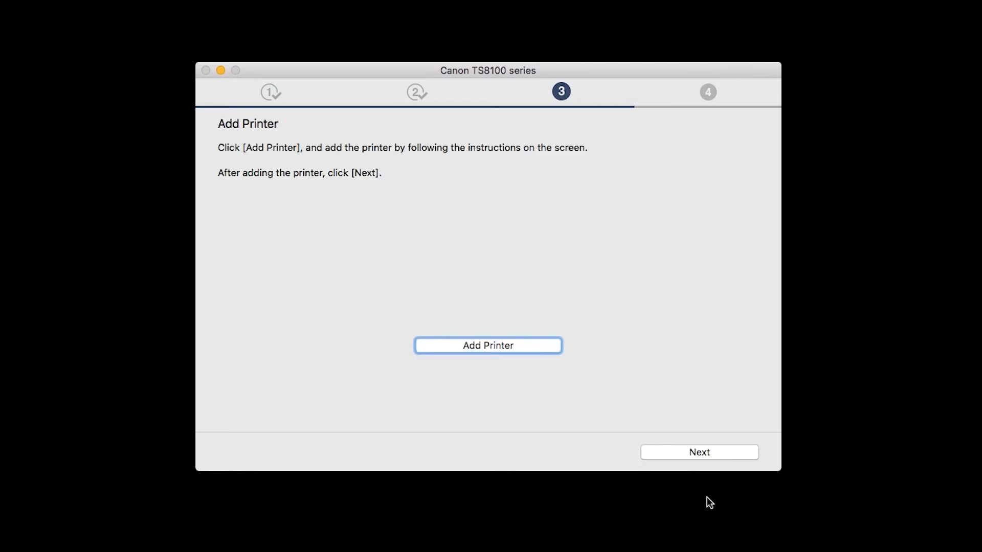
mouse_move(604, 402)
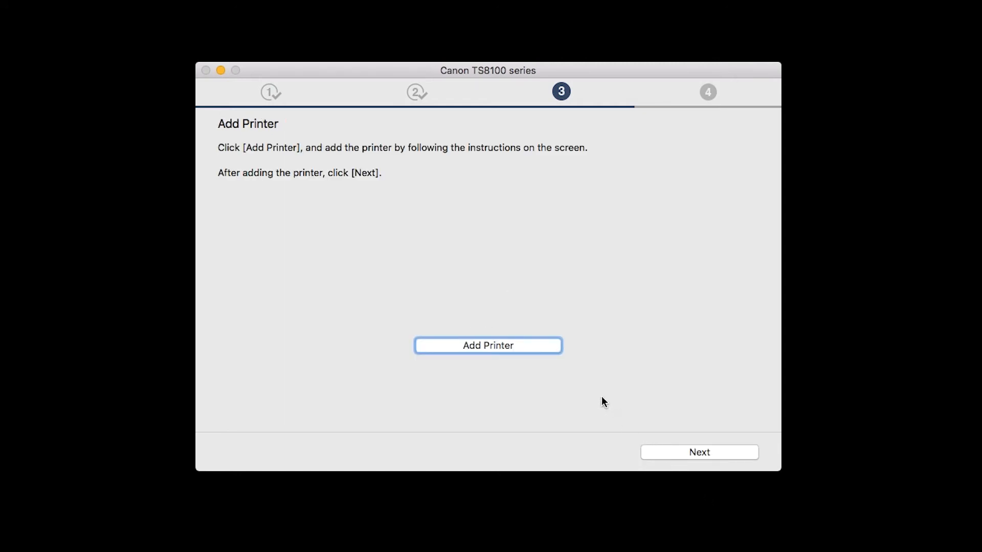
Add the Canon TS8100 series (Bonjour Multifunction) printer to the Mac using Secure AirPrint
click(488, 344)
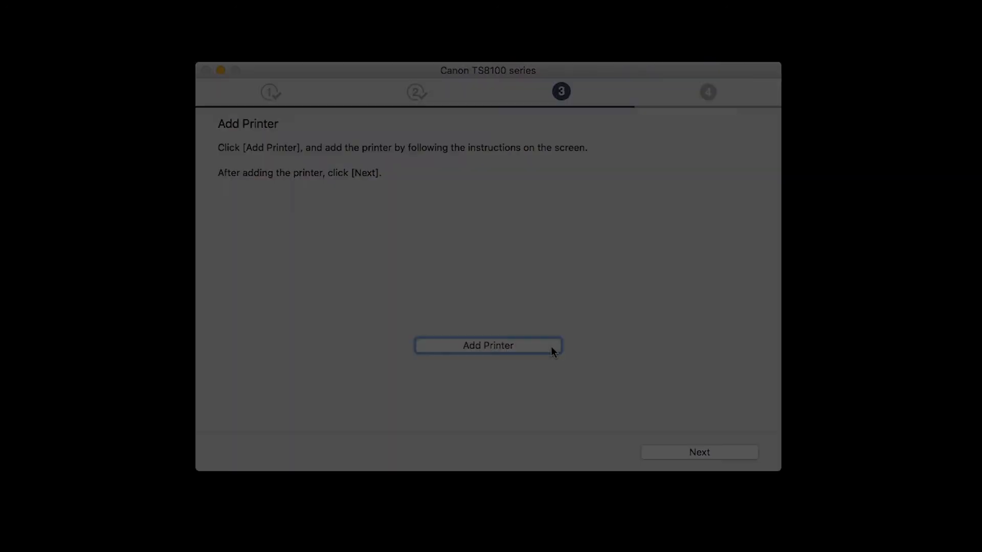
click(487, 345)
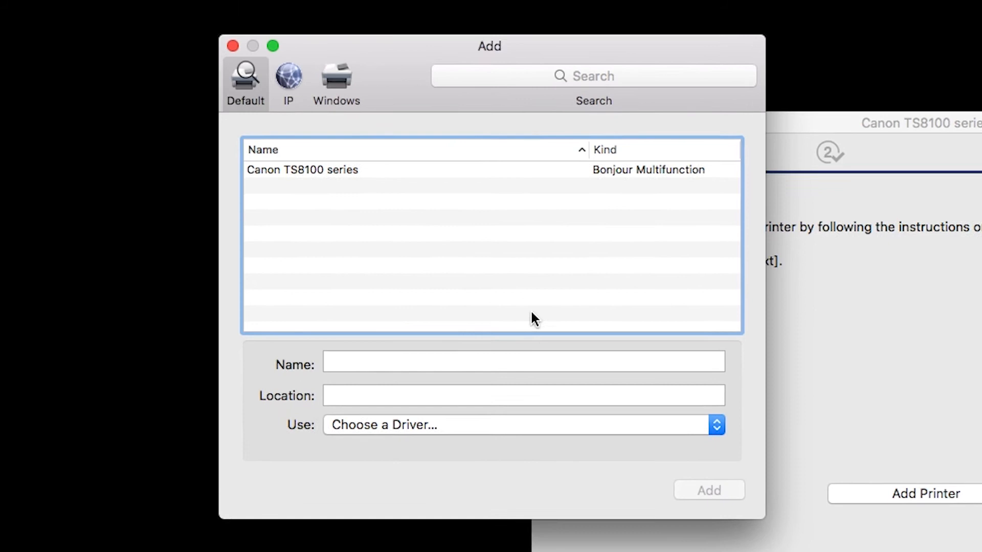
click(302, 170)
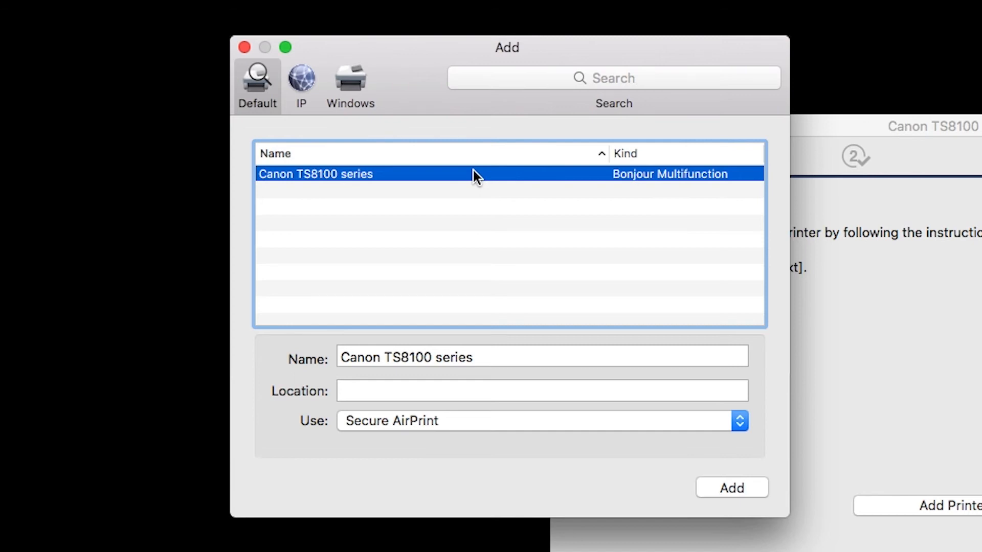
click(731, 488)
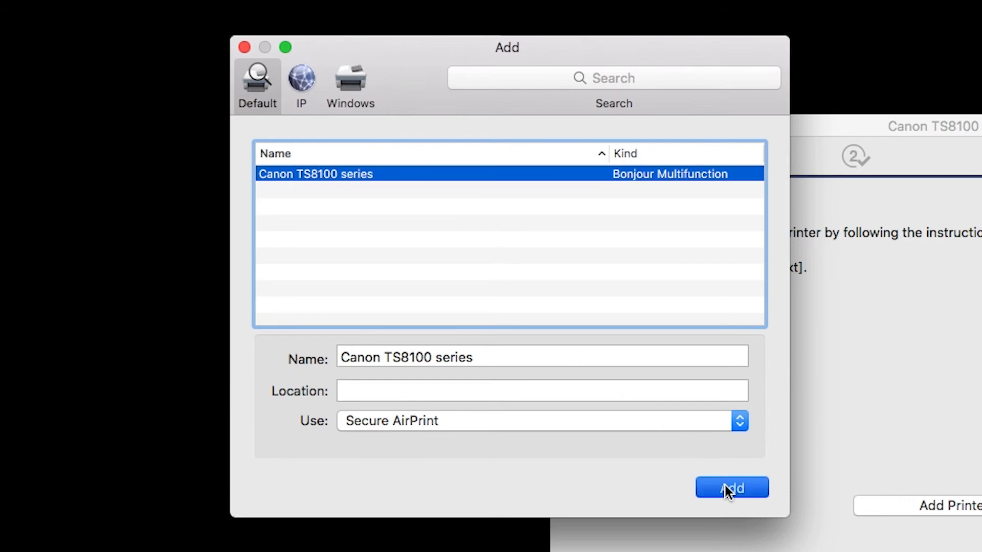
click(731, 488)
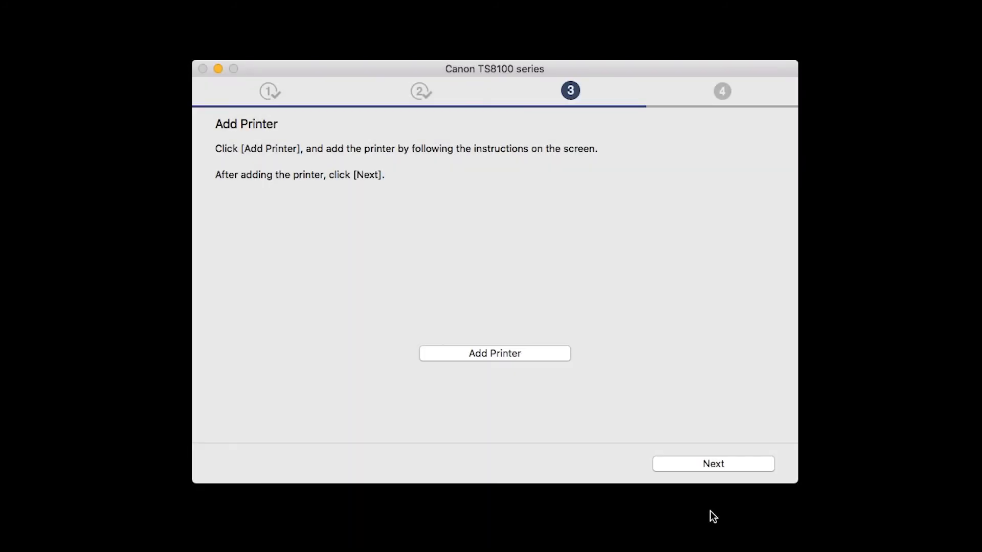
Continue past the Add Printer screen to the print head alignment notice
click(713, 463)
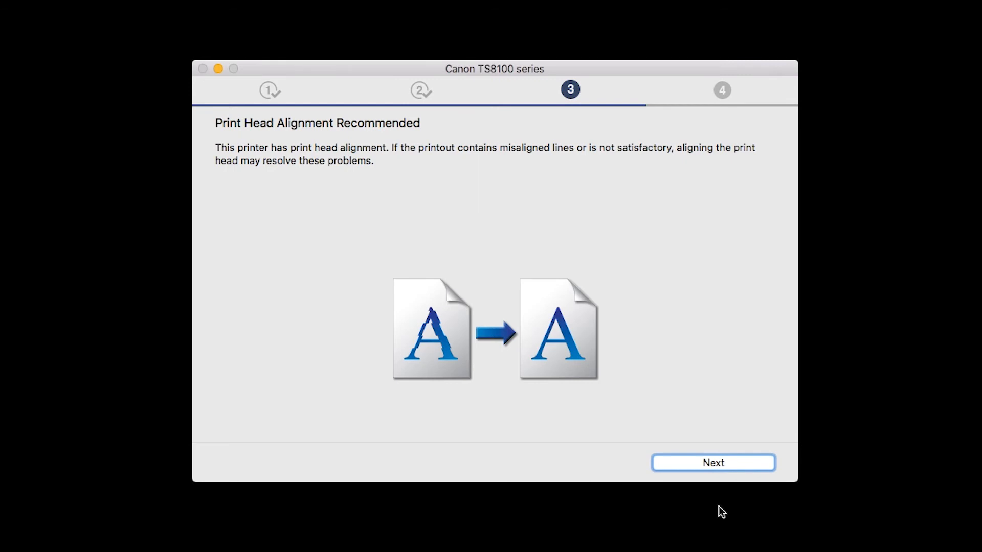
mouse_move(718, 479)
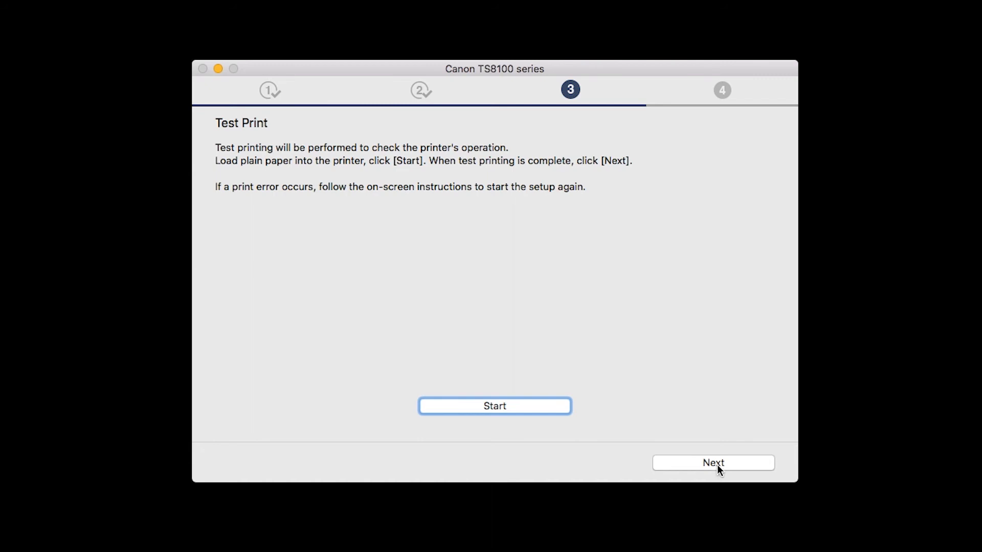
Continue past Test Print and Setup Complete to the Software Installation List
click(713, 463)
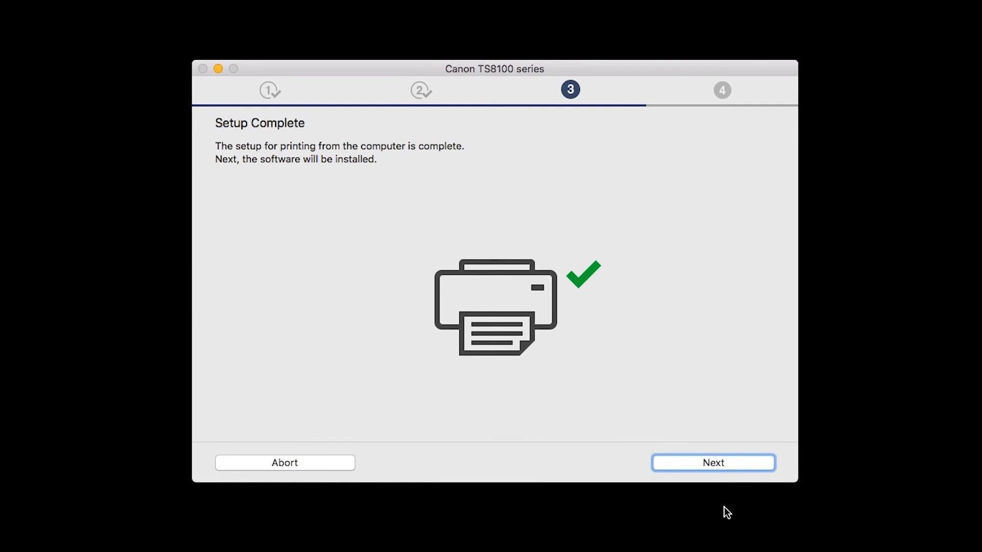
click(713, 462)
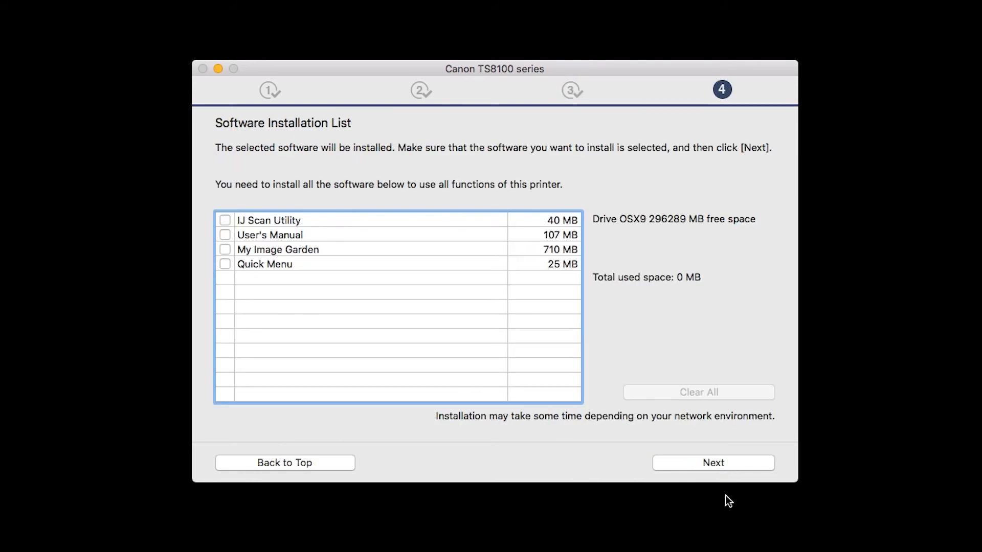
mouse_move(724, 511)
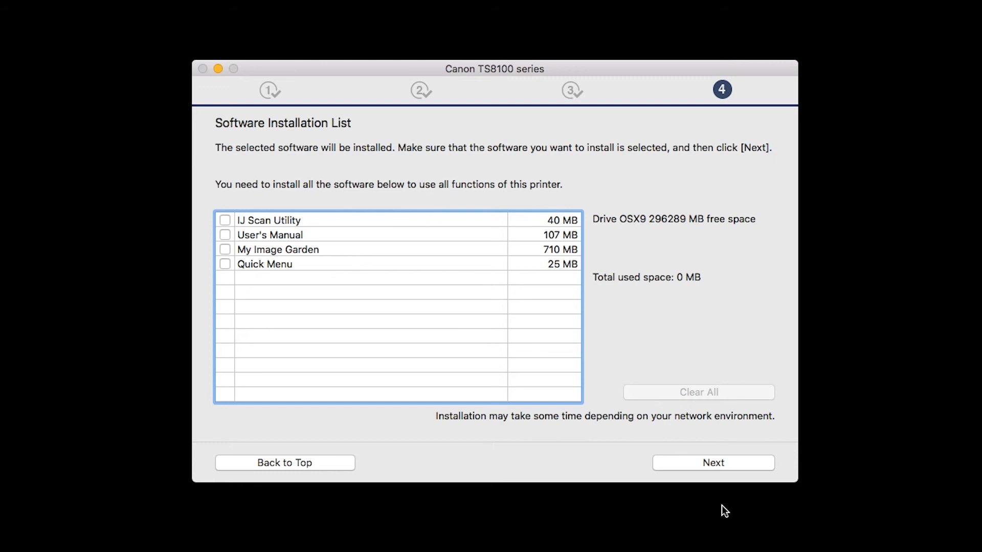
mouse_move(492, 395)
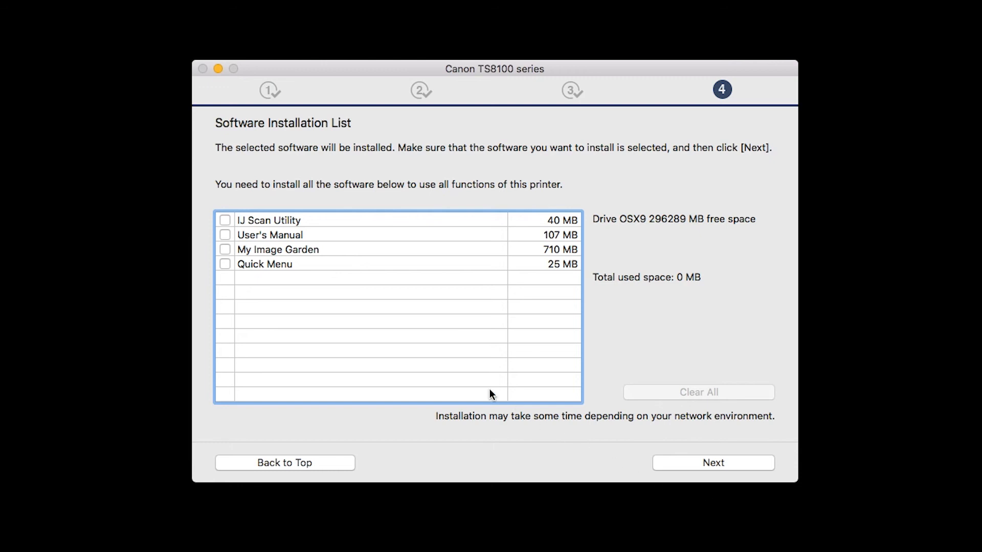
Select IJ Scan Utility, User's Manual, My Image Garden and Quick Menu and start installing them
click(225, 220)
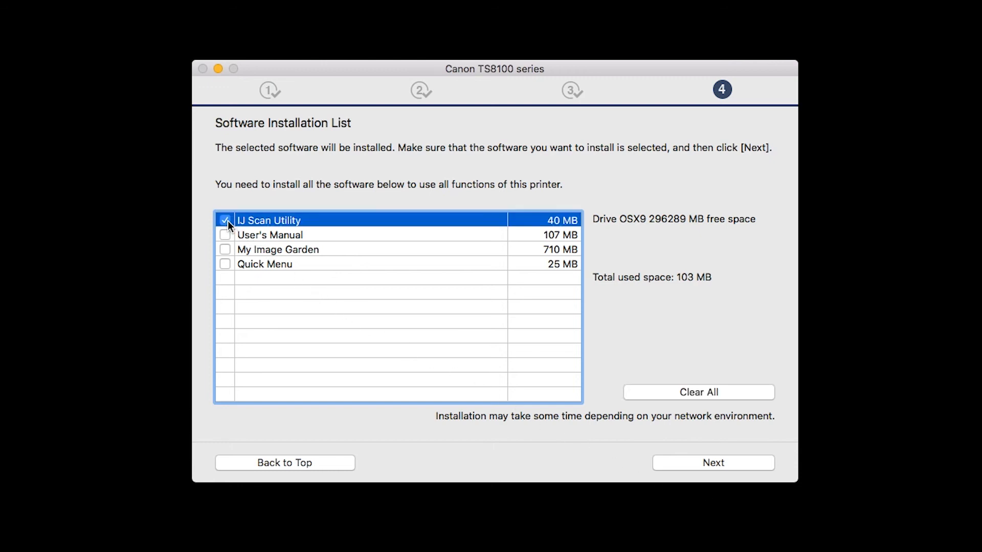
click(225, 235)
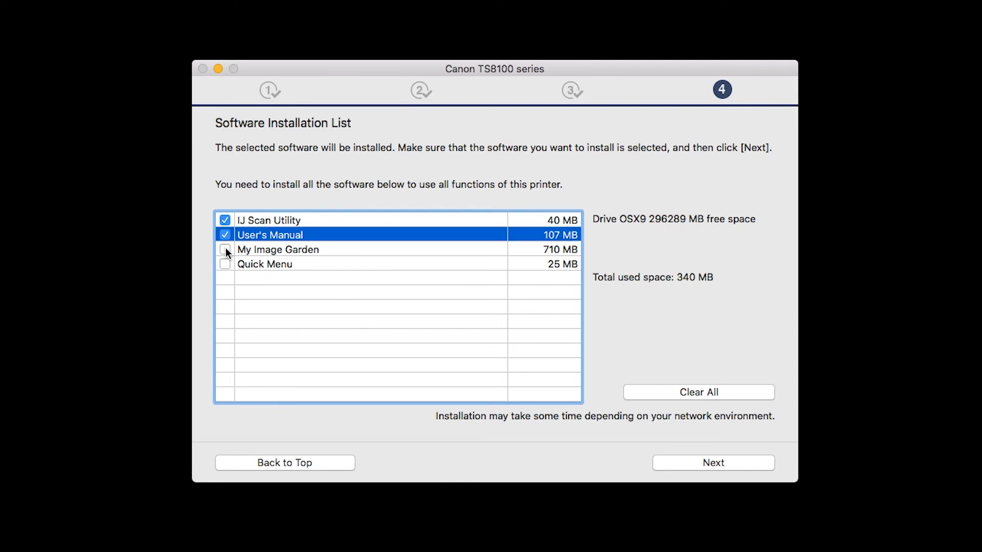
click(225, 264)
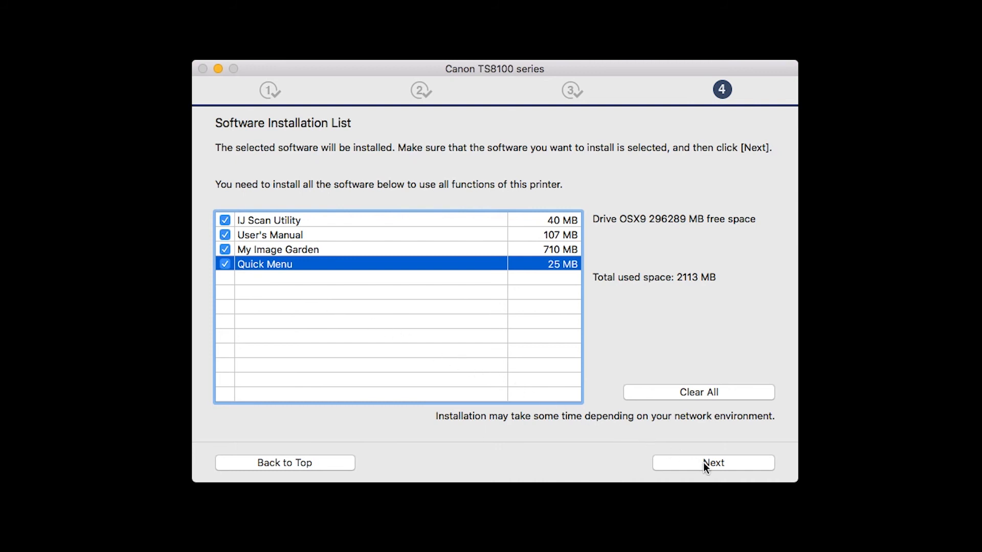
click(713, 462)
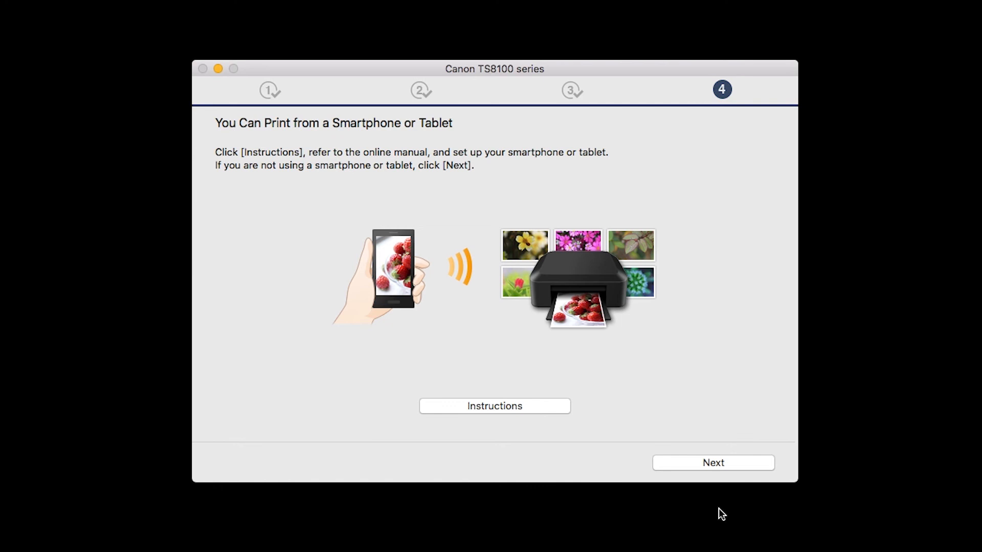
mouse_move(721, 501)
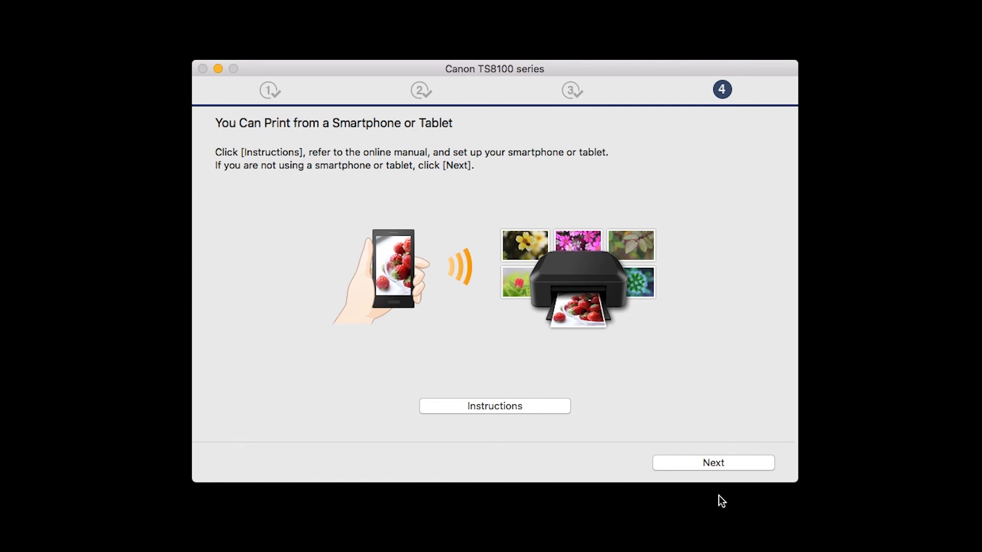
Continue past the smartphone printing notice and the printer registration prompt
click(713, 463)
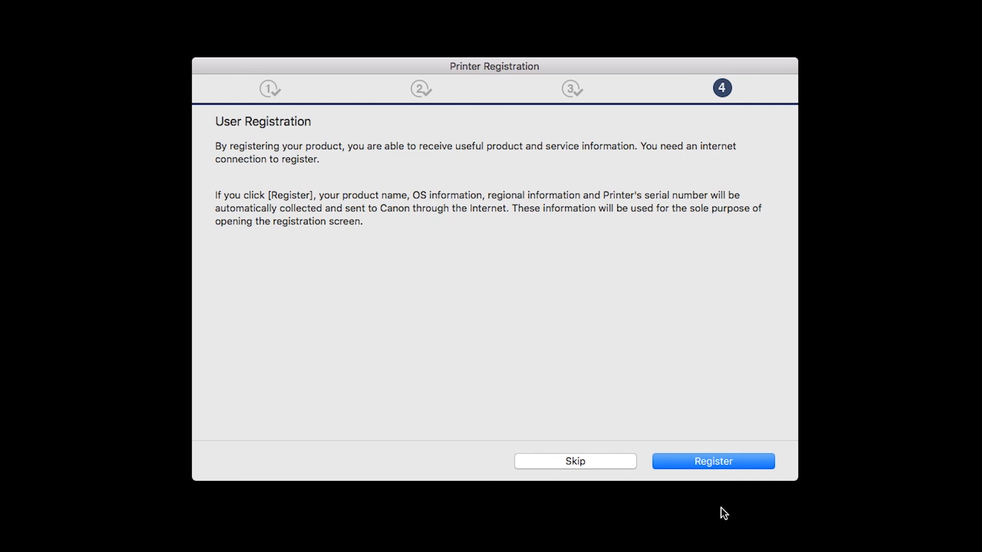
click(713, 461)
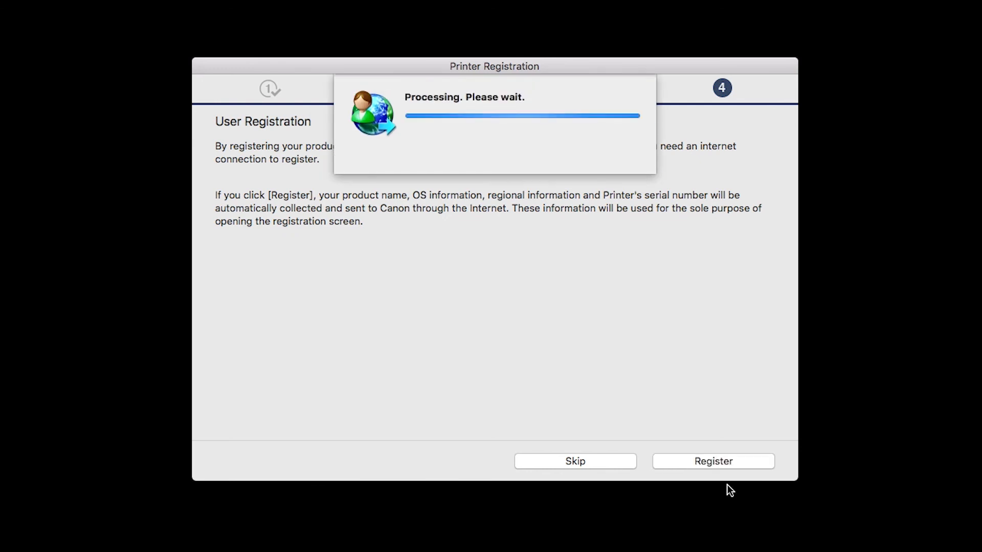
mouse_move(731, 503)
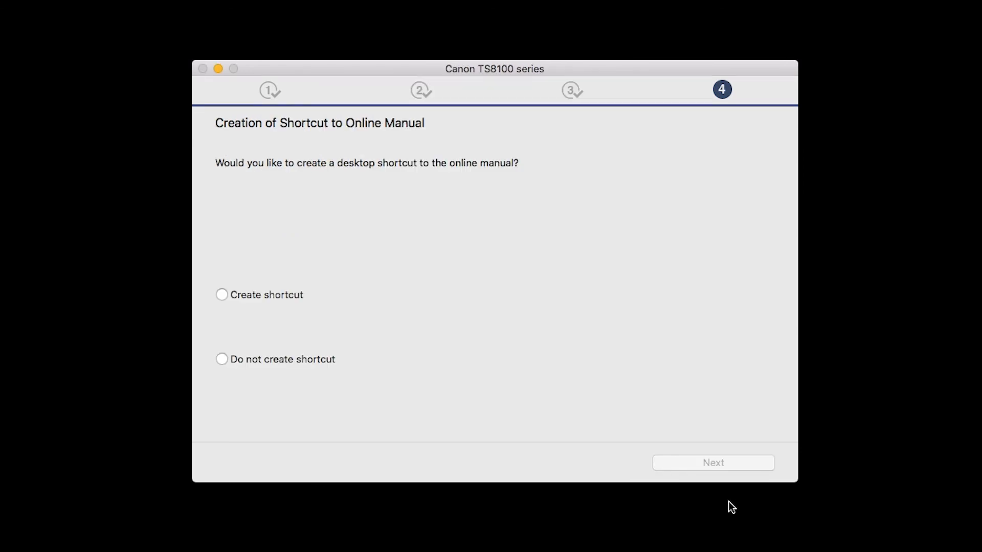
mouse_move(378, 324)
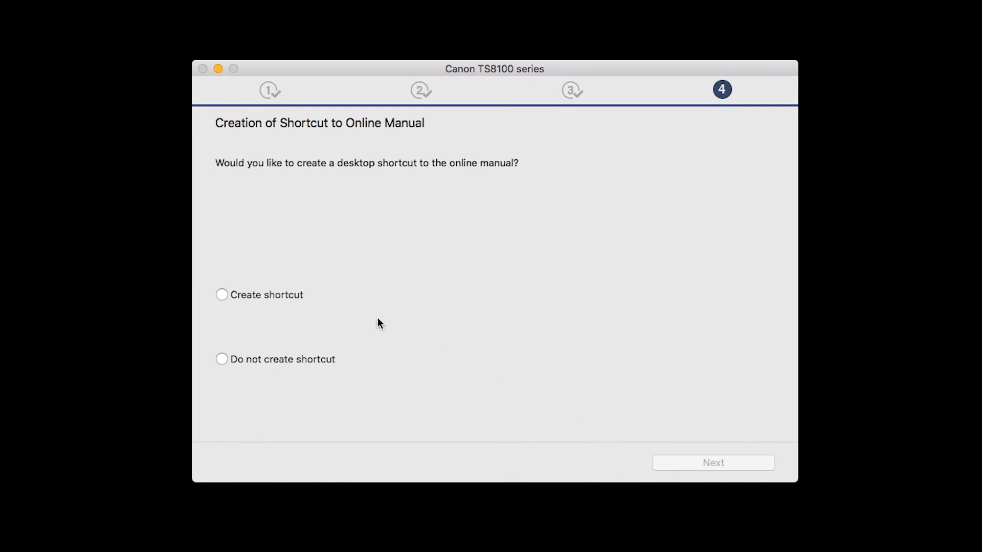
Choose Create shortcut for the online manual, confirm, and exit after installation completes successfully
click(221, 295)
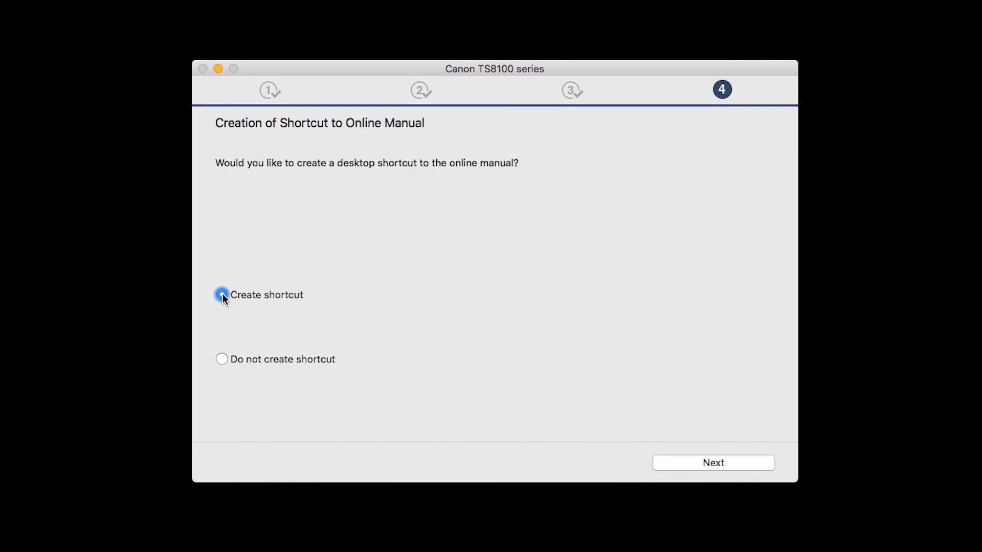
click(222, 294)
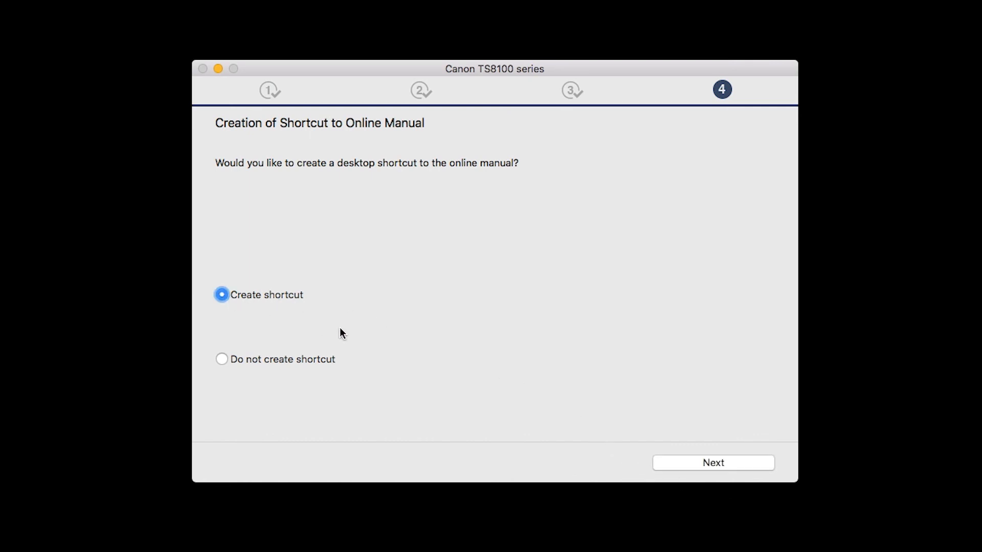
click(713, 463)
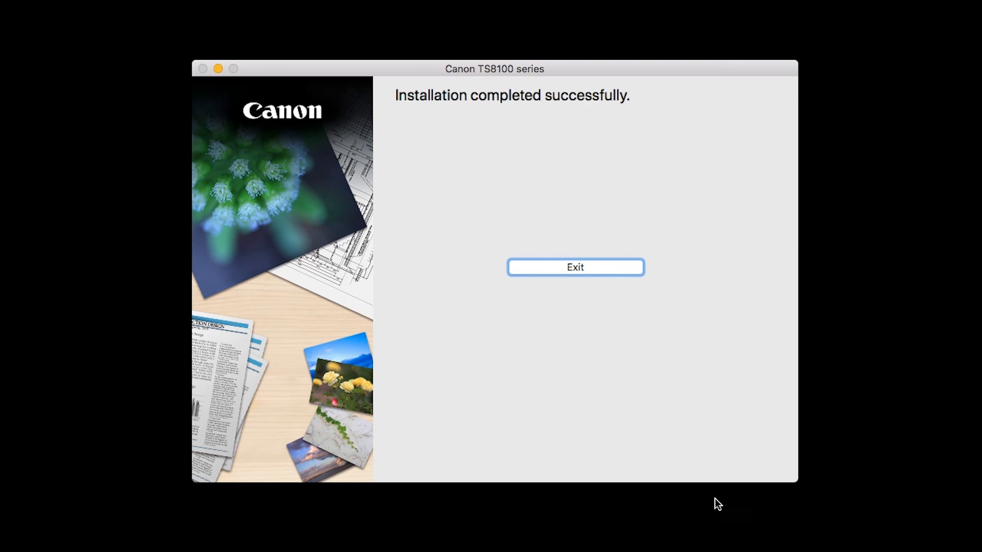
click(575, 266)
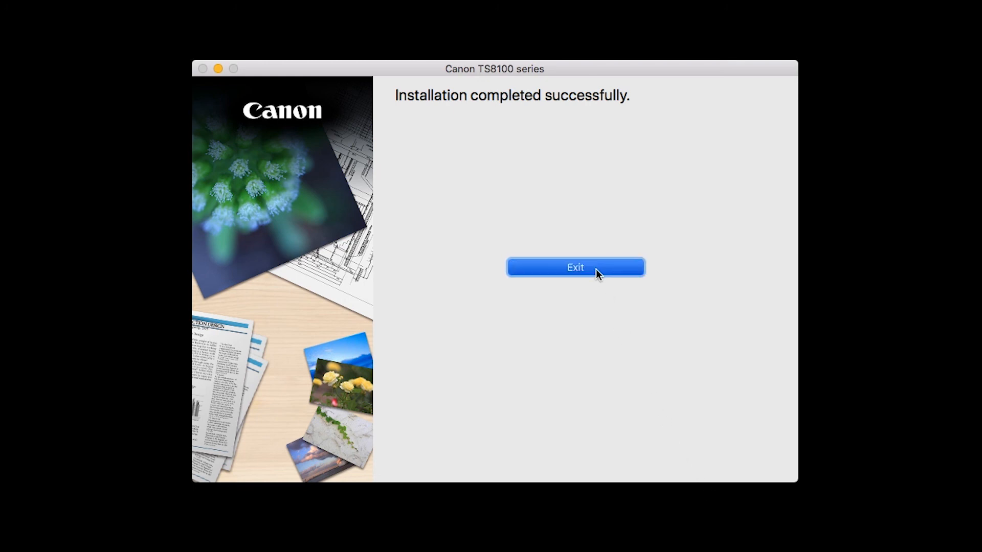